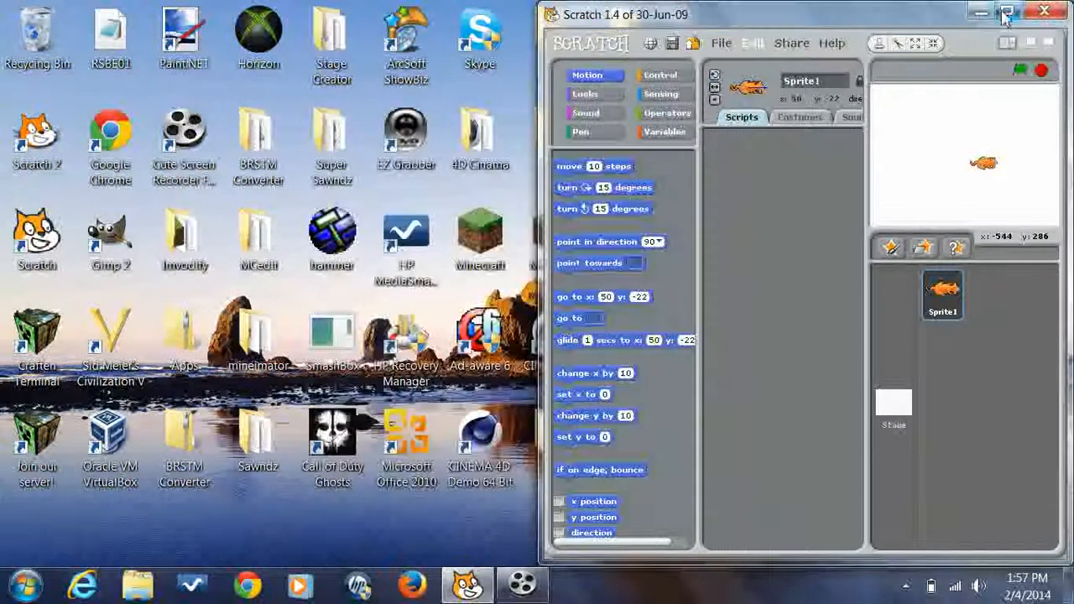
Maximize the Scratch window and show the Control blocks palette.
{"action": "left_click", "coordinate": [1007, 13]}
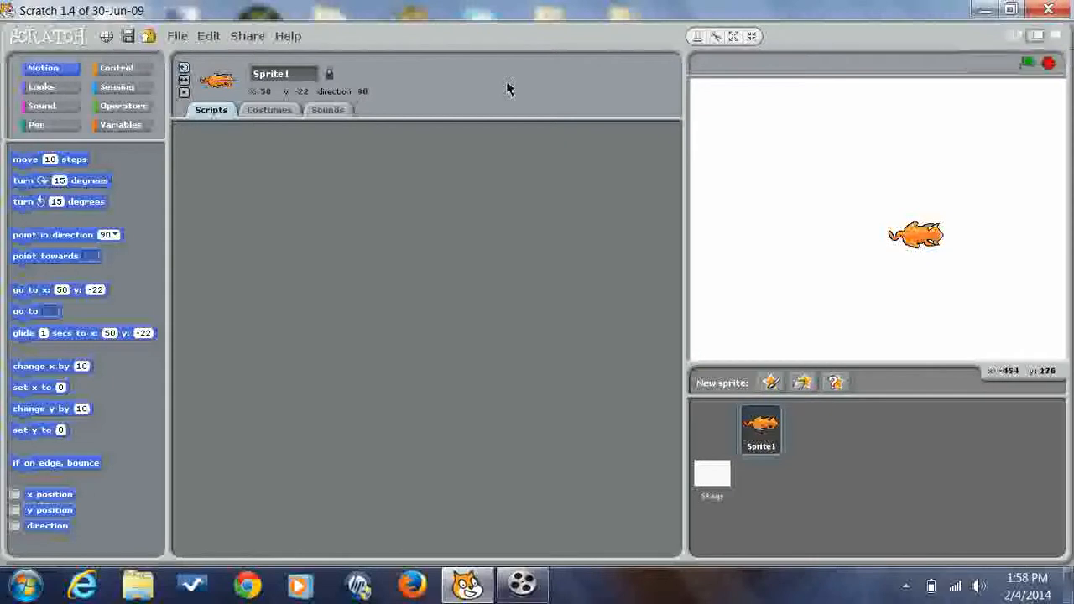
{"action": "left_click", "coordinate": [117, 67]}
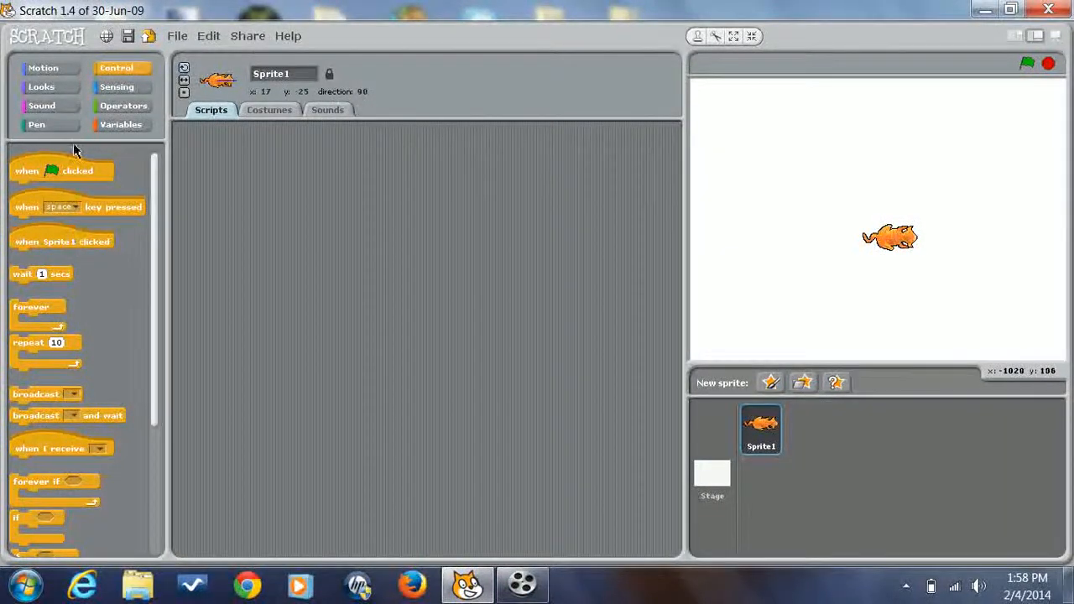
Build a green-flag script that forever points towards the mouse-pointer and moves 5 steps, then stop it.
{"action": "left_click_drag", "start_coordinate": [62, 170], "coordinate": [279, 165]}
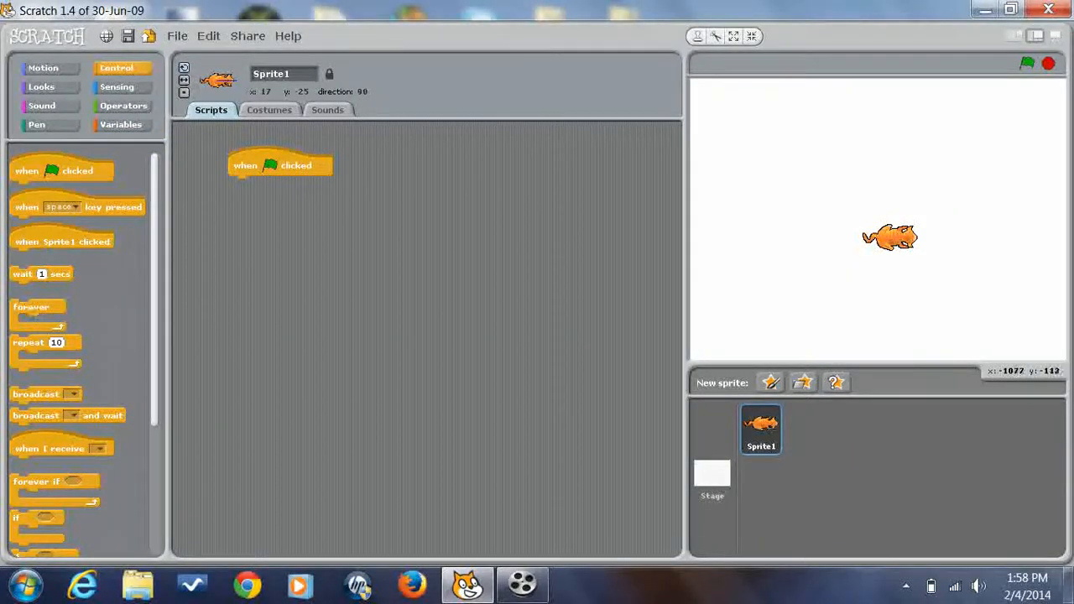
{"action": "left_click_drag", "start_coordinate": [38, 306], "coordinate": [251, 185]}
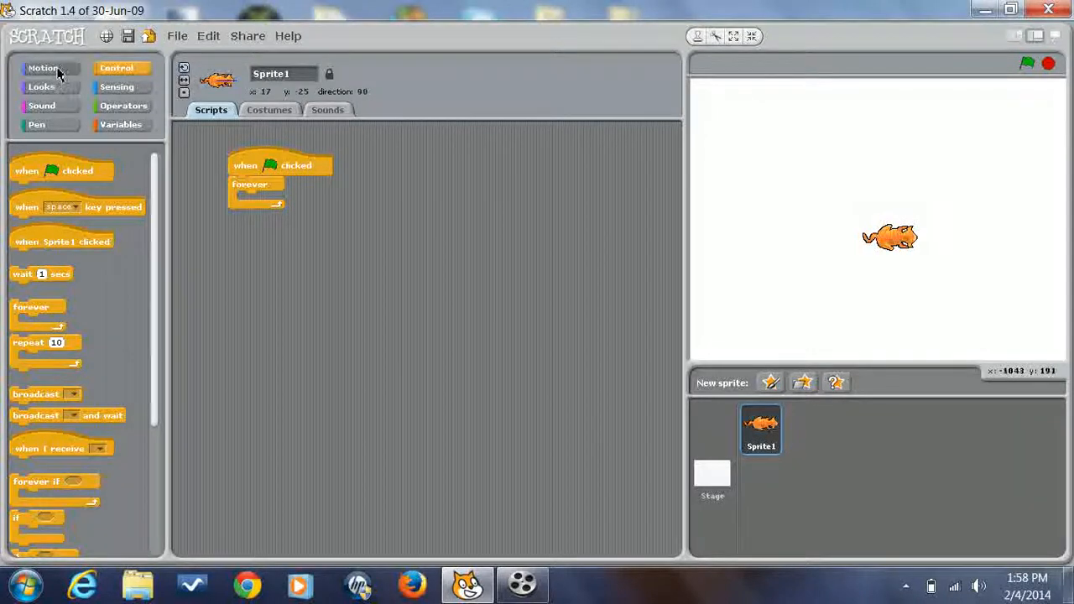
{"action": "left_click", "coordinate": [42, 68]}
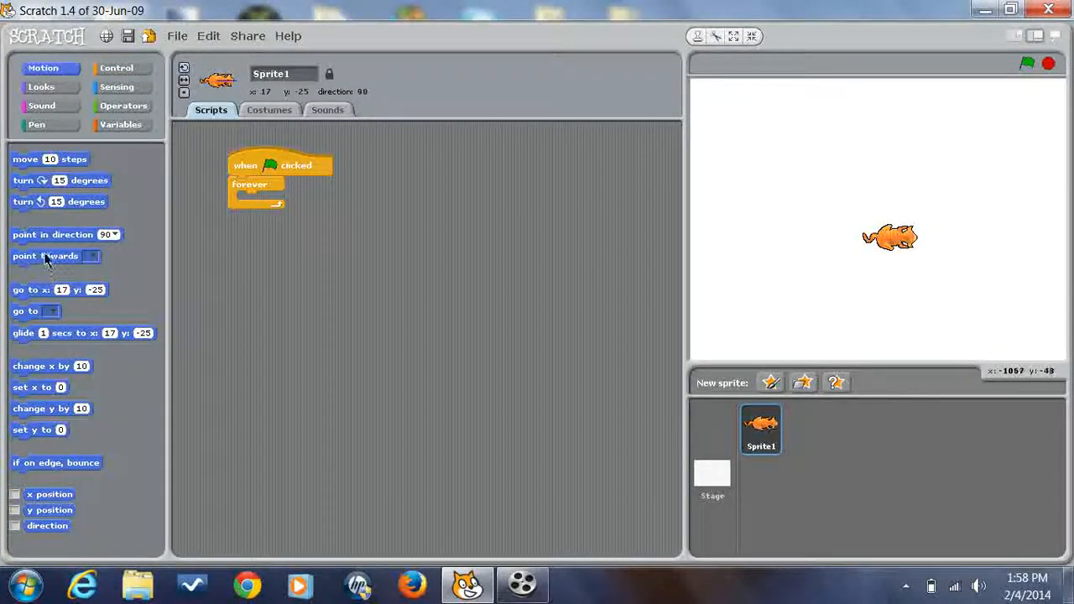
{"action": "left_click_drag", "start_coordinate": [45, 256], "coordinate": [272, 199]}
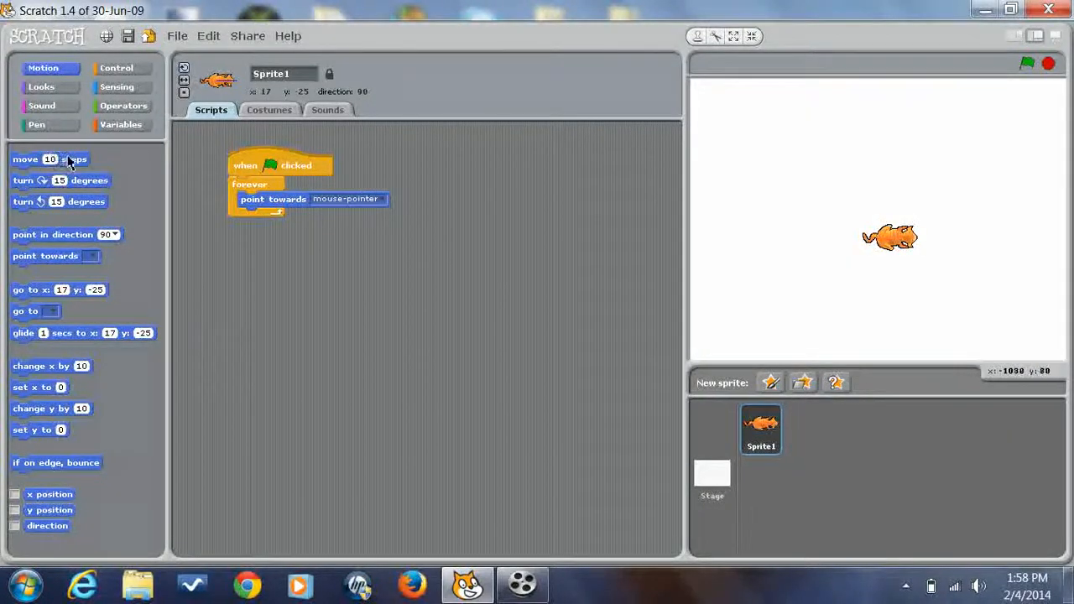
{"action": "left_click_drag", "start_coordinate": [49, 159], "coordinate": [276, 216]}
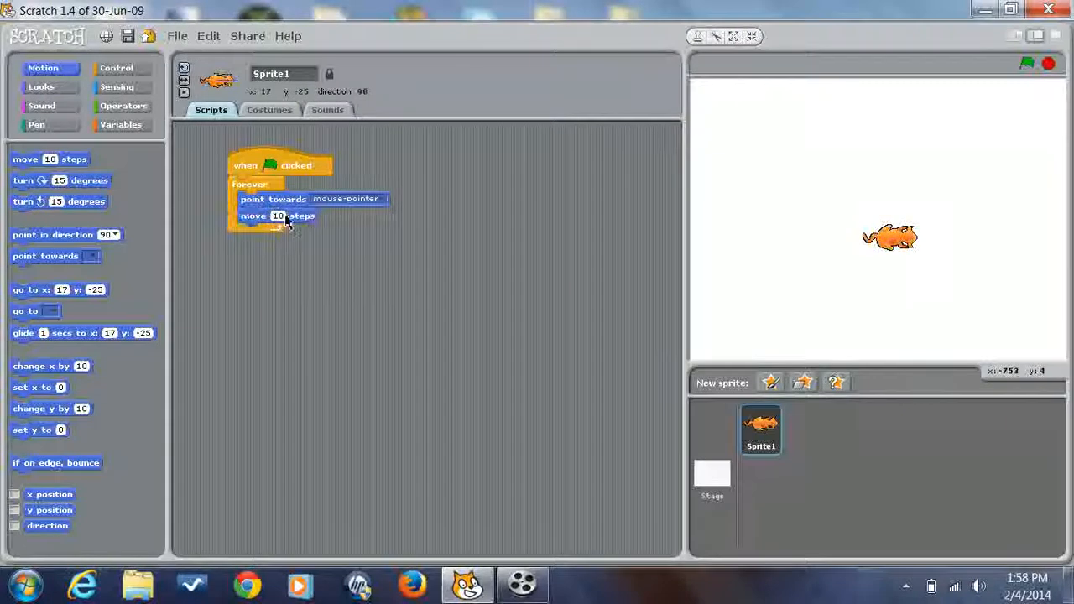
{"action": "mouse_move", "coordinate": [576, 146]}
{"action": "type", "text": "5"}
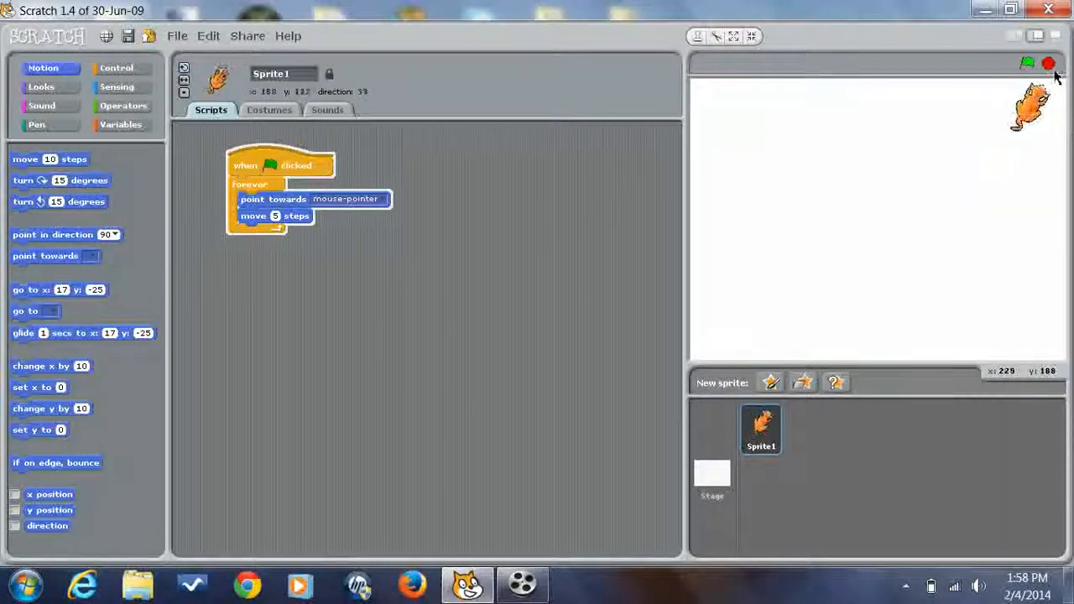
{"action": "left_click", "coordinate": [1026, 63]}
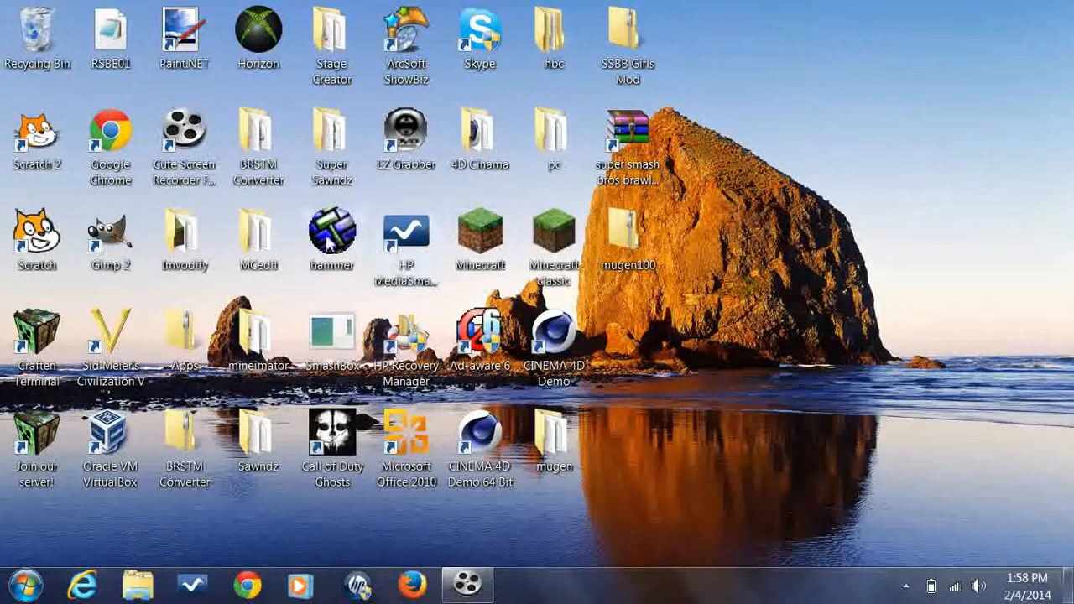
Relaunch Scratch from the desktop shortcut and delete the default cat sprite.
{"action": "double_click", "coordinate": [36, 138]}
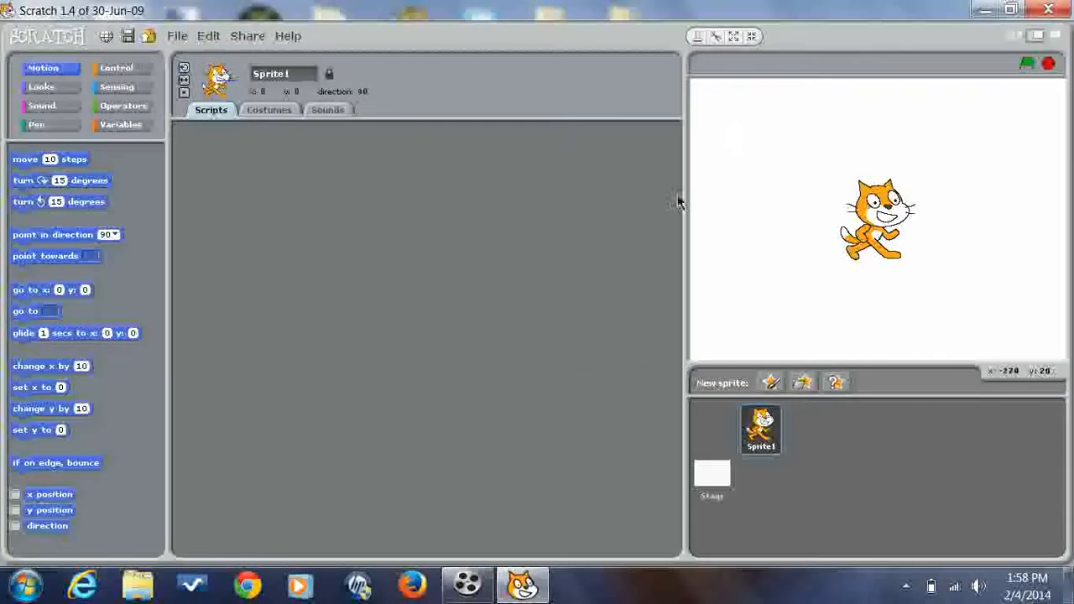
{"action": "left_click", "coordinate": [712, 478]}
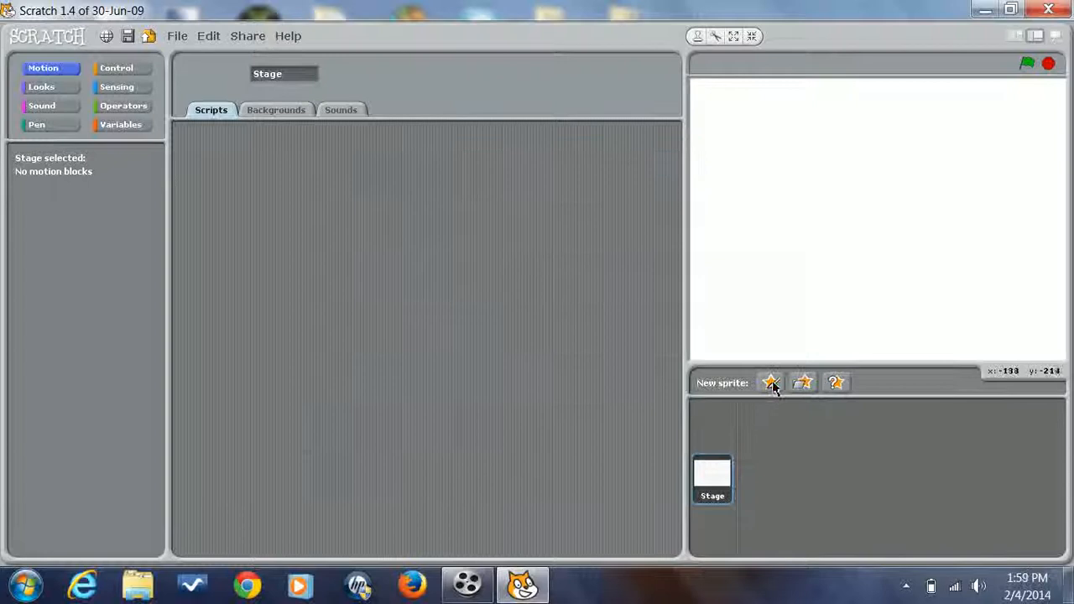
Paint a yellow rectangle sprite lettered 'CHEAT CODES' in size-12 text and add it.
{"action": "left_click", "coordinate": [770, 383]}
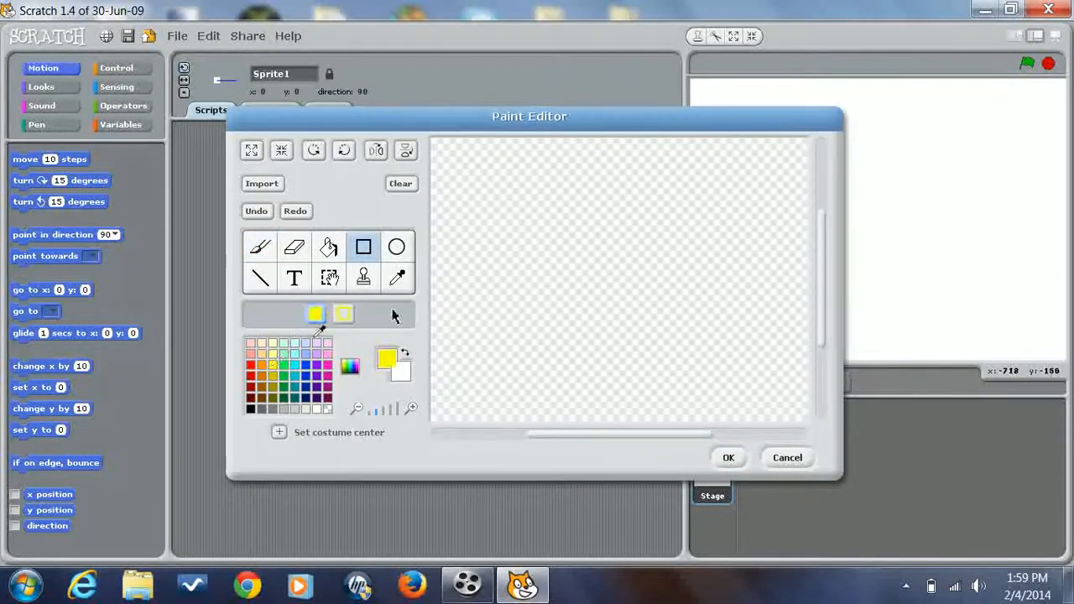
{"action": "left_click_drag", "start_coordinate": [515, 243], "coordinate": [667, 321]}
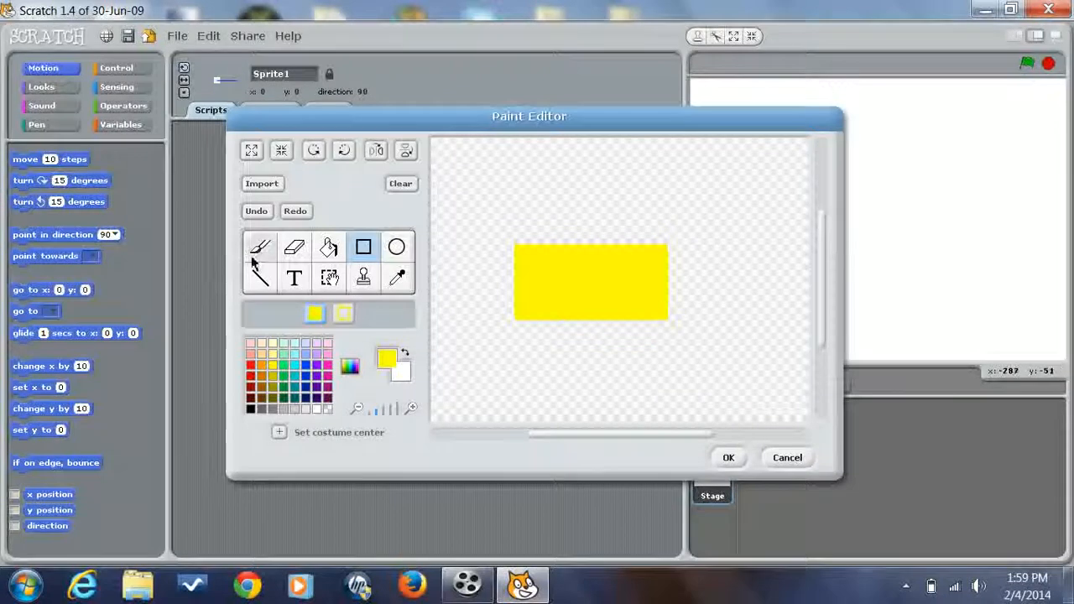
{"action": "left_click", "coordinate": [294, 277]}
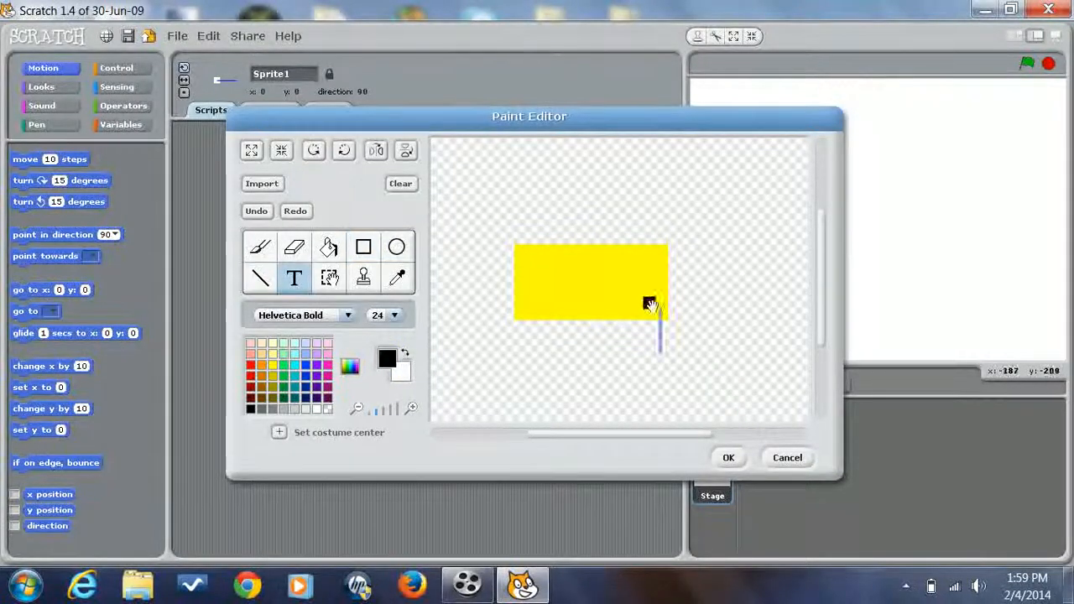
{"action": "type", "text": "CH"}
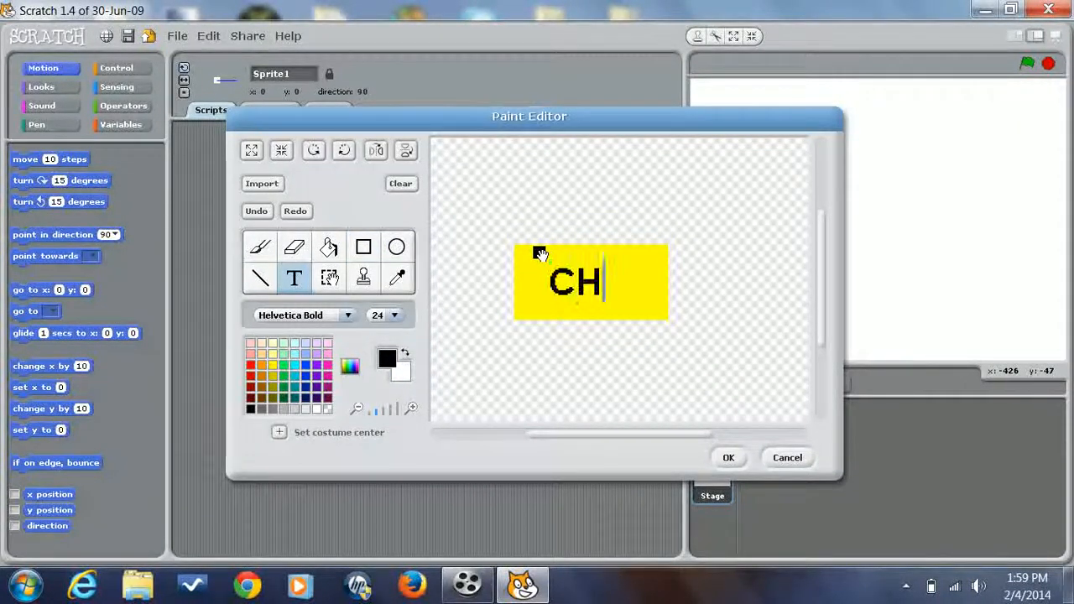
{"action": "type", "text": "EAT"}
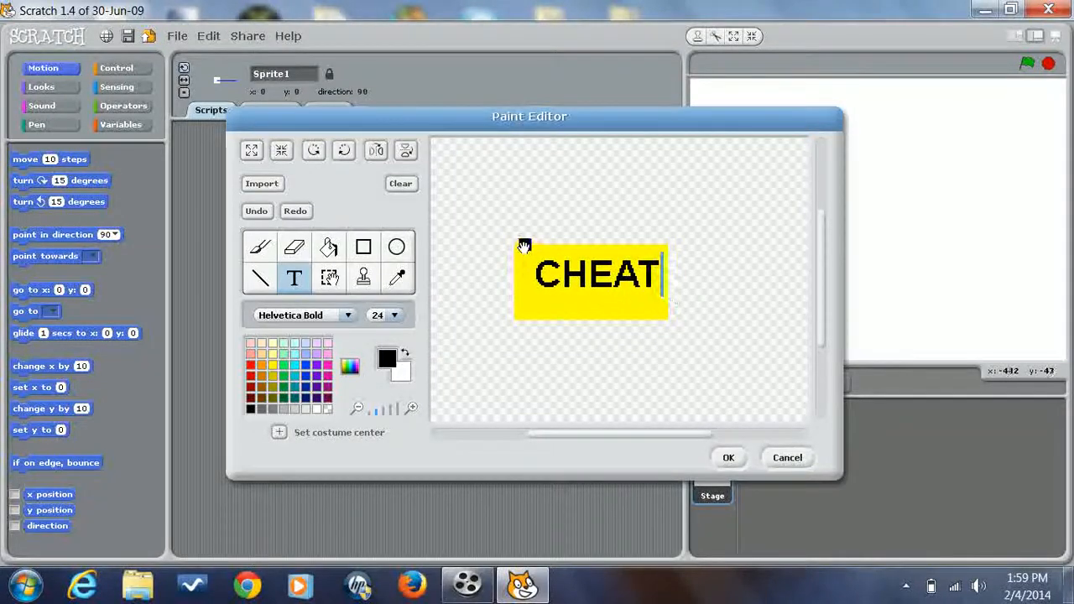
{"action": "left_click", "coordinate": [394, 315]}
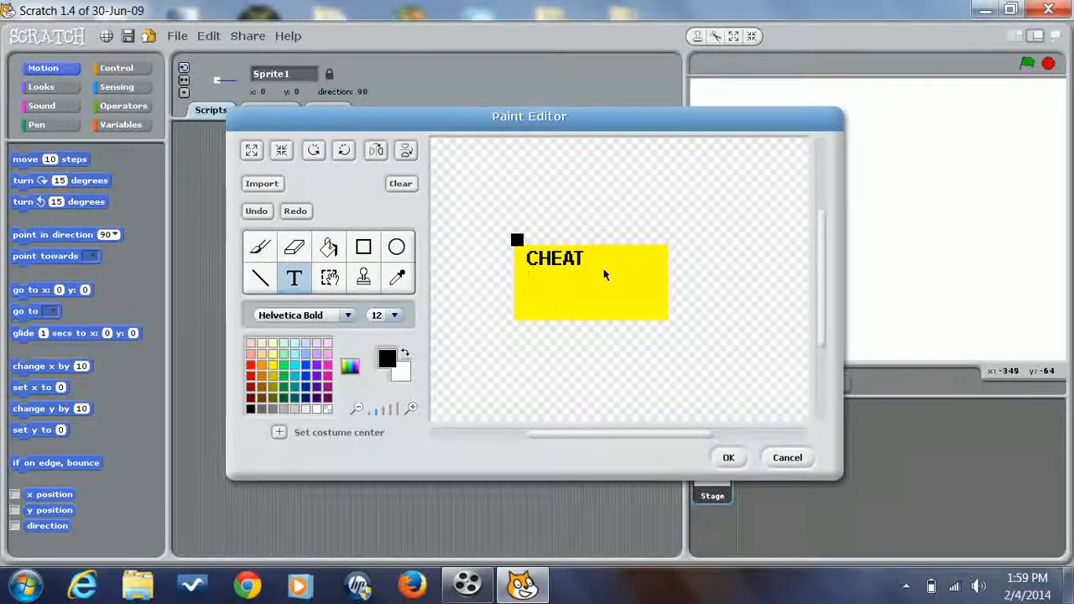
{"action": "type", "text": "CODES"}
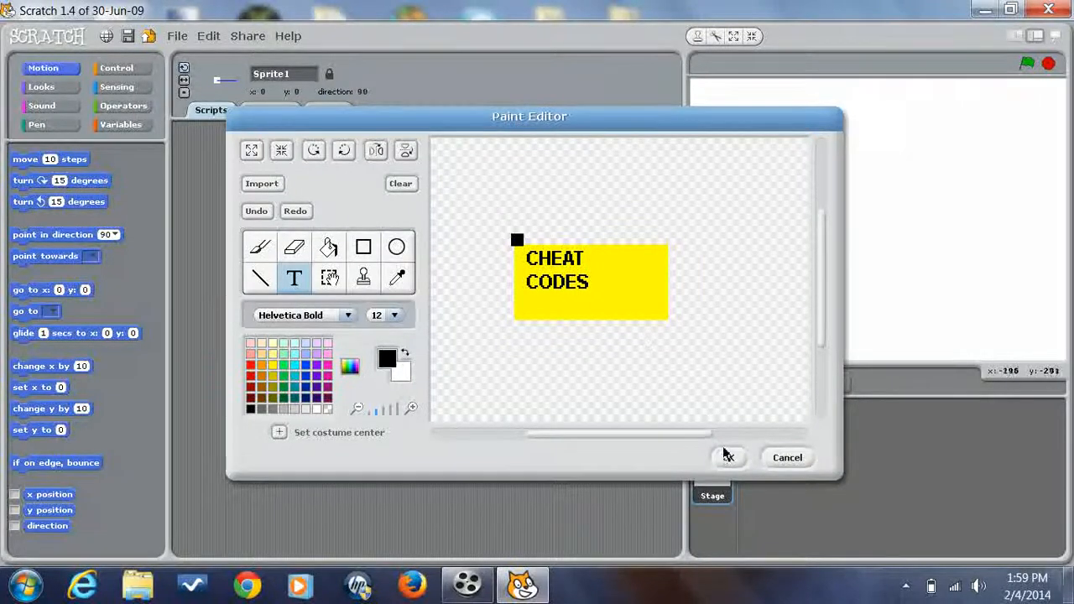
{"action": "left_click", "coordinate": [726, 457]}
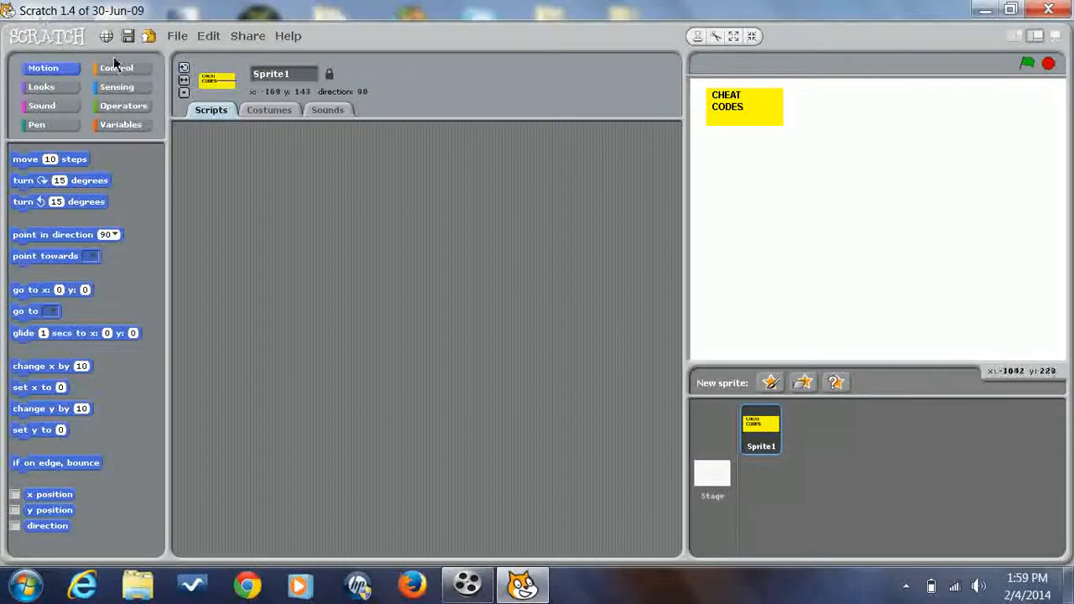
Build a 'when Sprite1 clicked' script with an ask block reading 'Type In A Cheat Code'.
{"action": "left_click", "coordinate": [116, 67]}
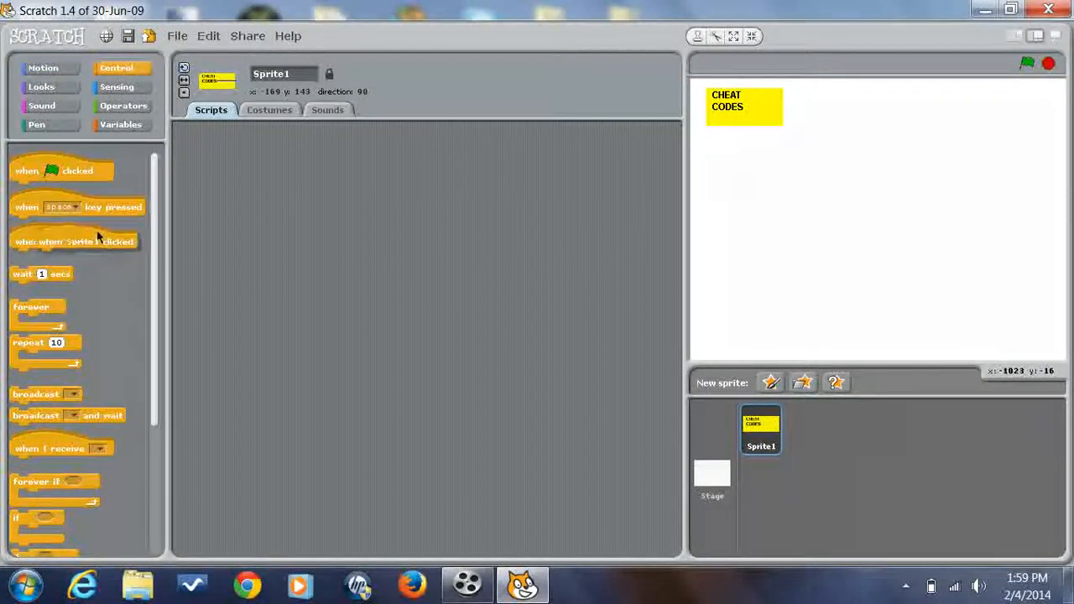
{"action": "left_click_drag", "start_coordinate": [74, 242], "coordinate": [265, 164]}
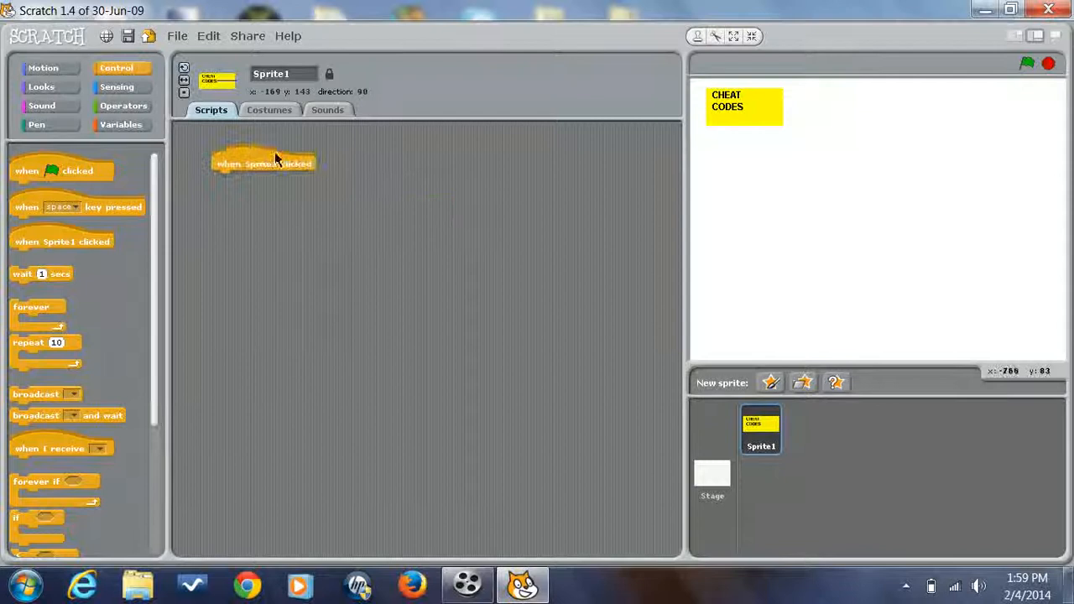
{"action": "left_click", "coordinate": [43, 68]}
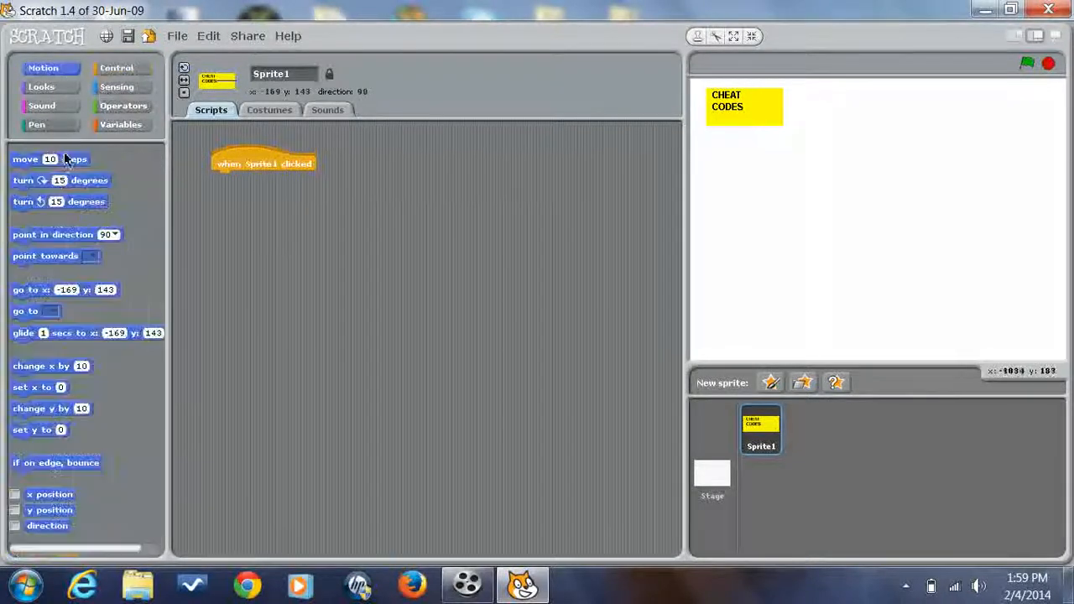
{"action": "left_click", "coordinate": [116, 86]}
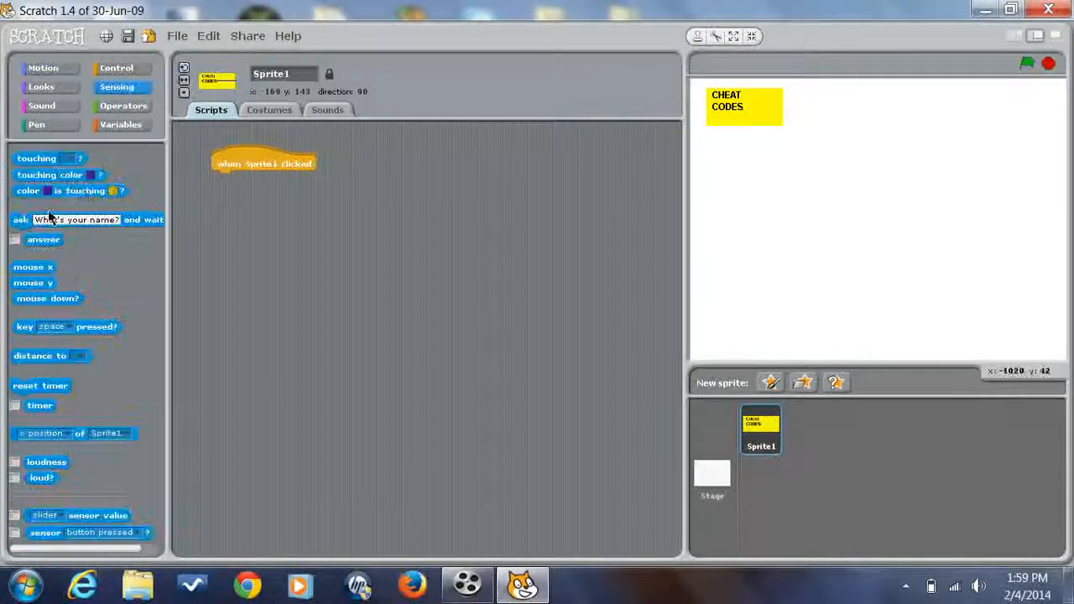
{"action": "left_click_drag", "start_coordinate": [83, 219], "coordinate": [353, 170]}
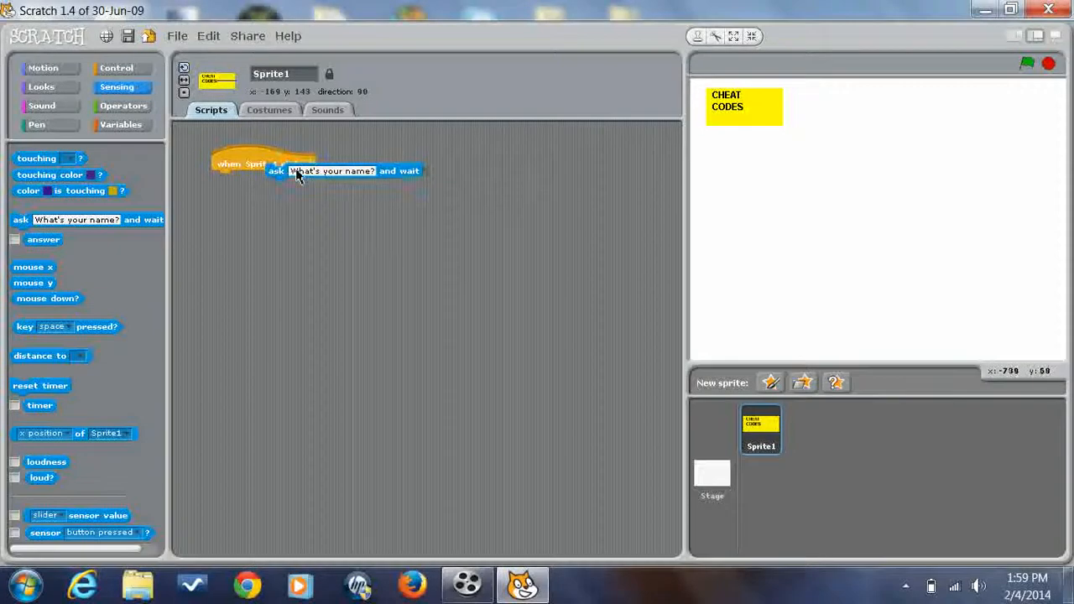
{"action": "left_click_drag", "start_coordinate": [353, 171], "coordinate": [279, 179]}
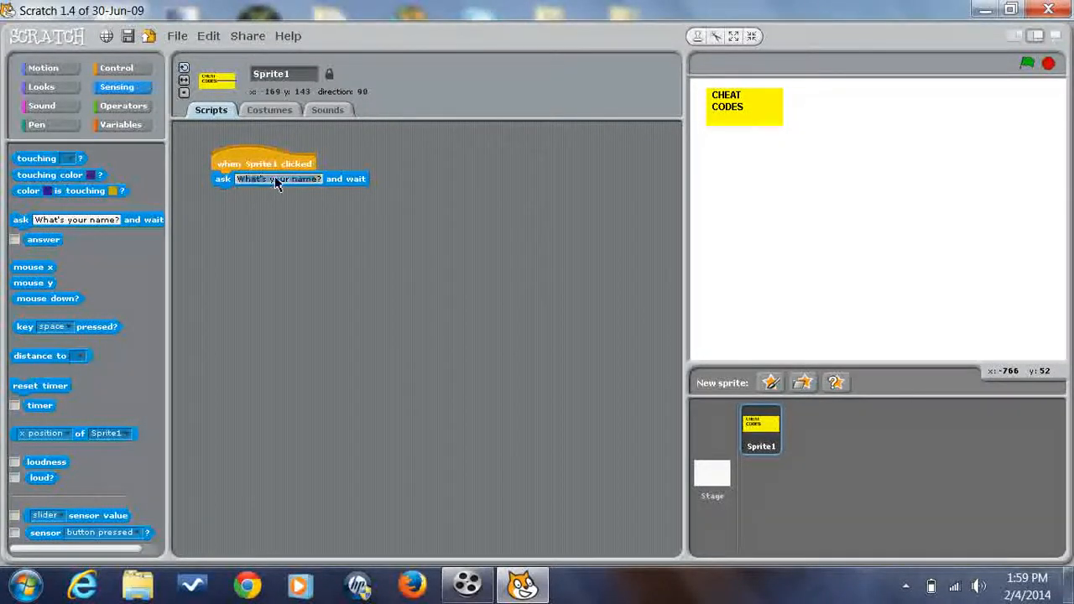
{"action": "type", "text": "Type In"}
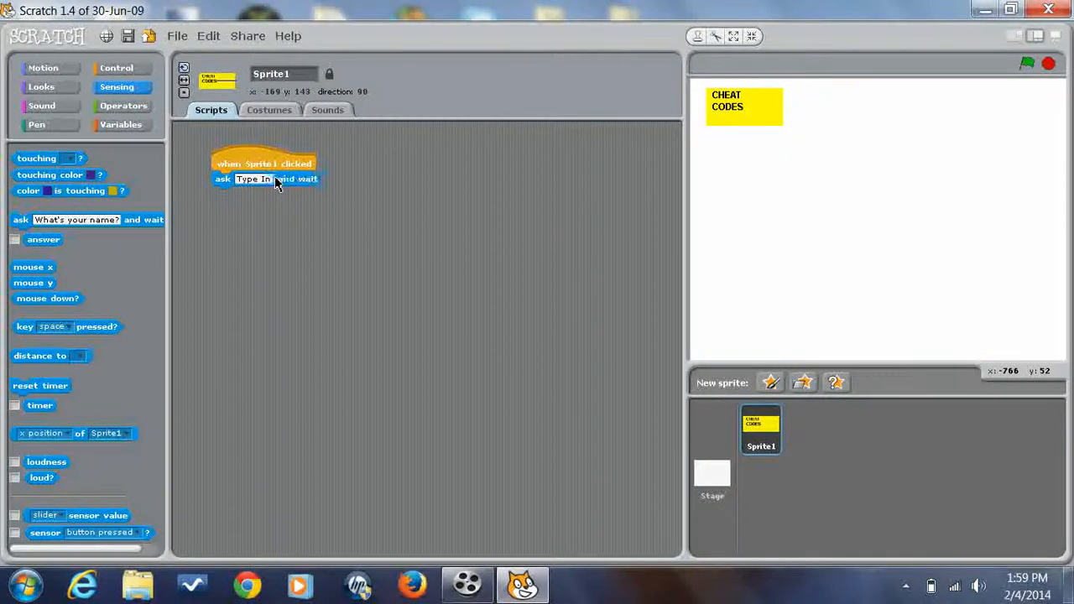
{"action": "type", "text": "Cheat Code"}
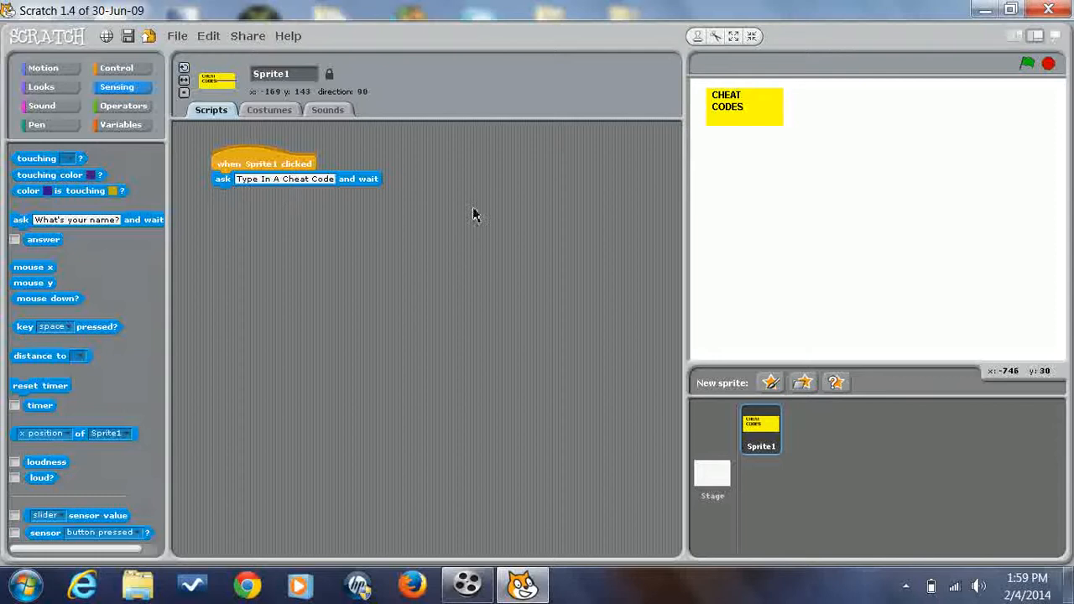
{"action": "mouse_move", "coordinate": [335, 189]}
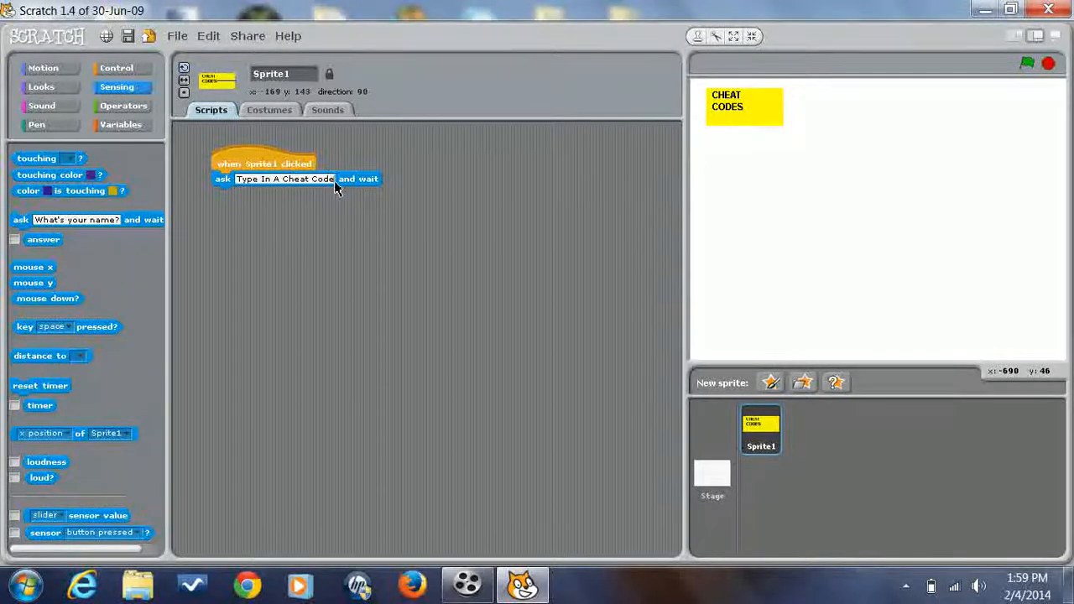
{"action": "mouse_move", "coordinate": [449, 227]}
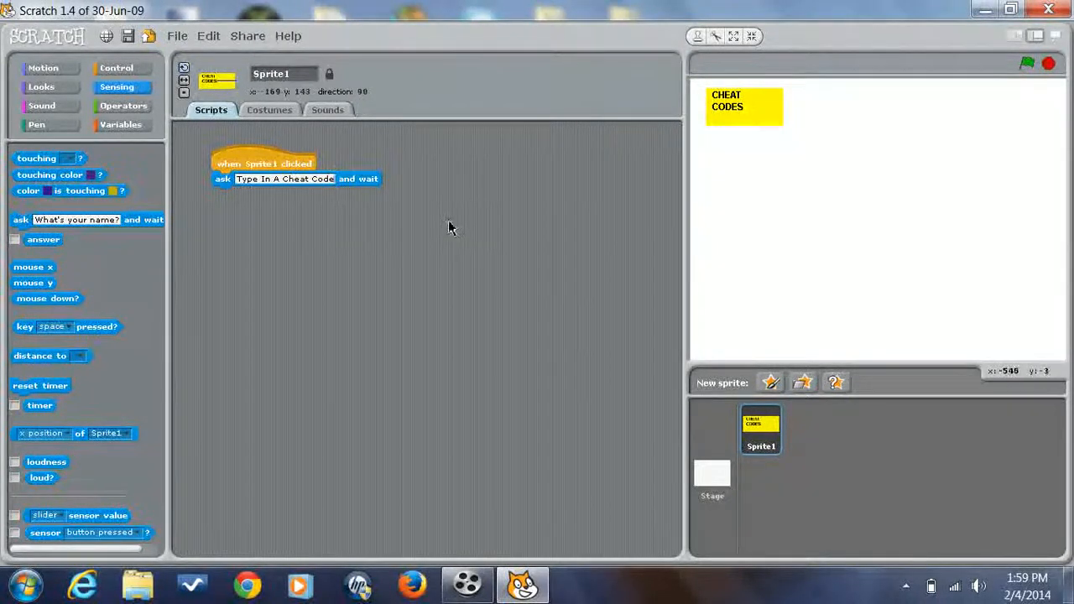
{"action": "mouse_move", "coordinate": [255, 152]}
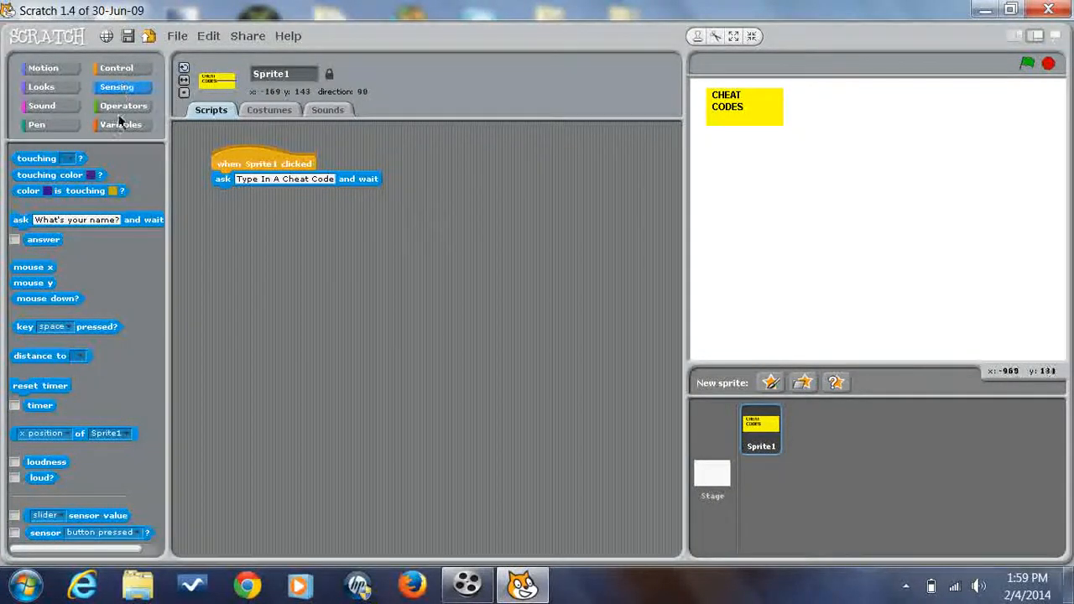
Create a variable named Code and add 'set Code to 0' below the ask block.
{"action": "left_click", "coordinate": [123, 124]}
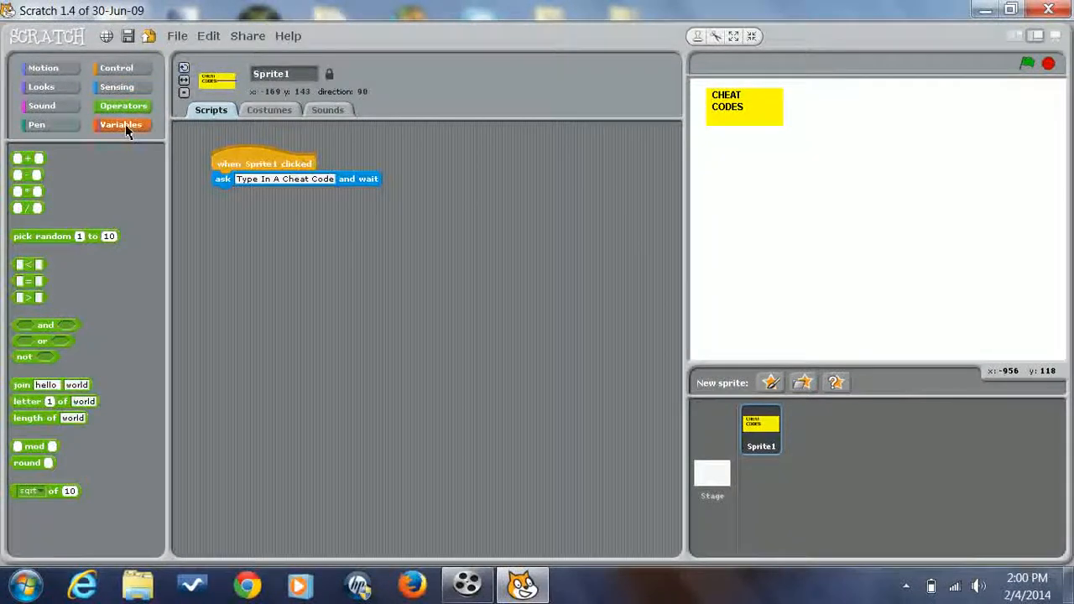
{"action": "left_click", "coordinate": [50, 156]}
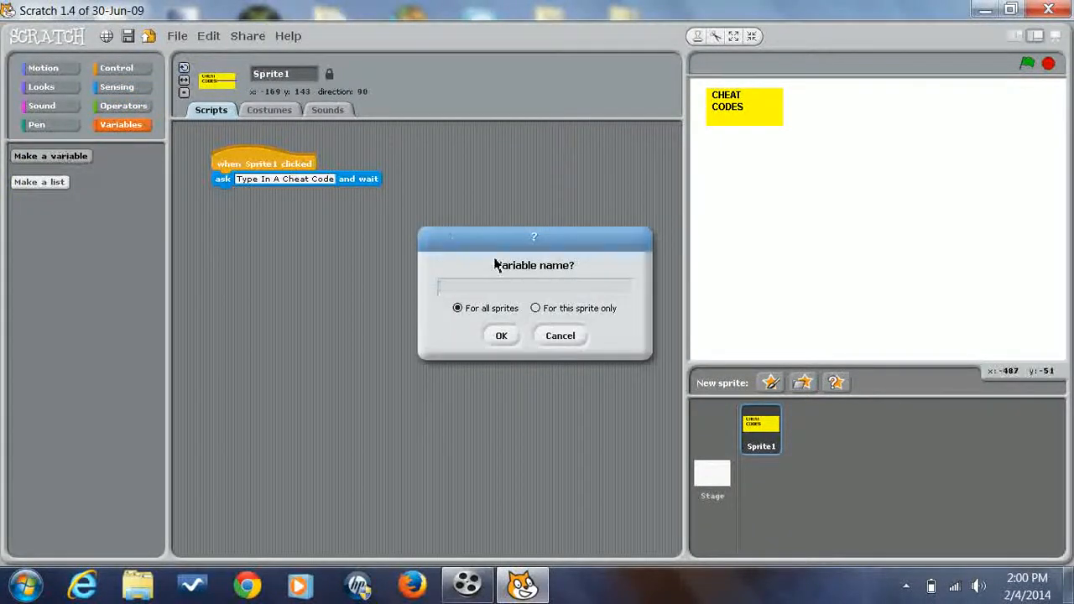
{"action": "type", "text": "Cod"}
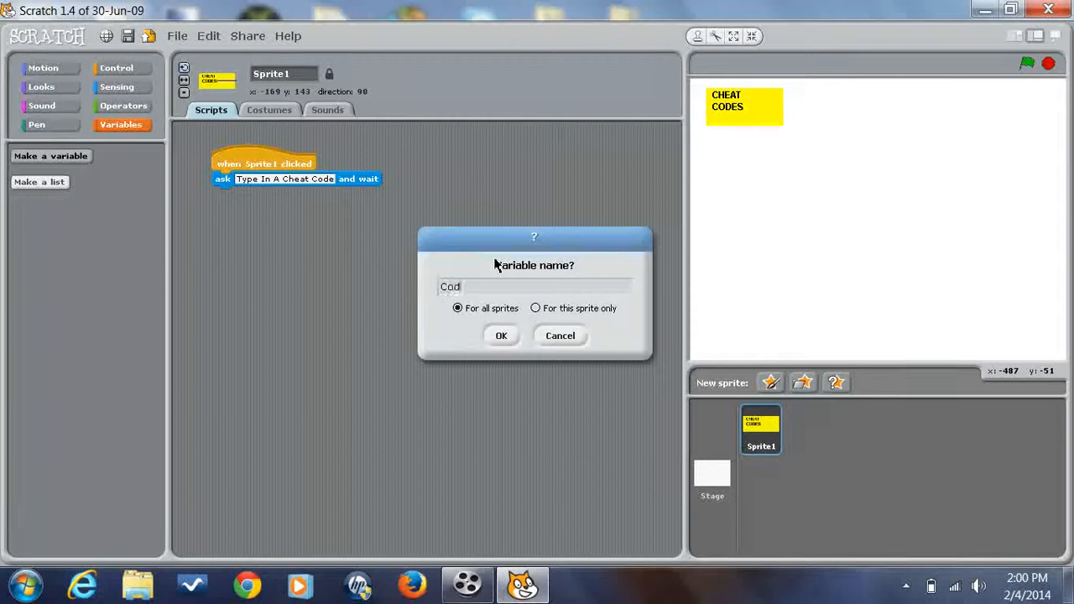
{"action": "left_click", "coordinate": [501, 334]}
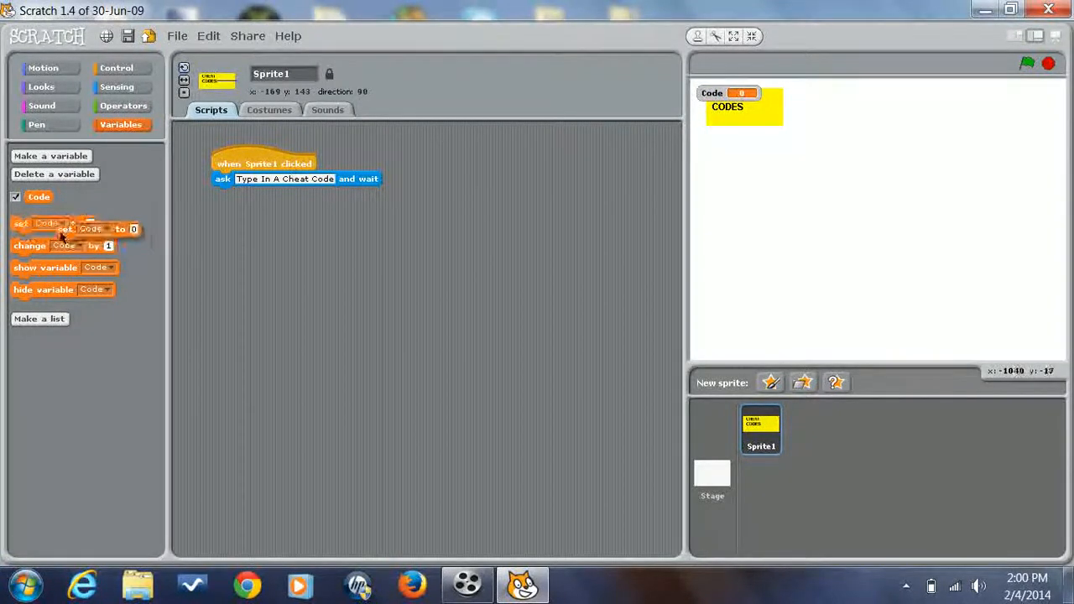
{"action": "left_click_drag", "start_coordinate": [46, 228], "coordinate": [251, 200]}
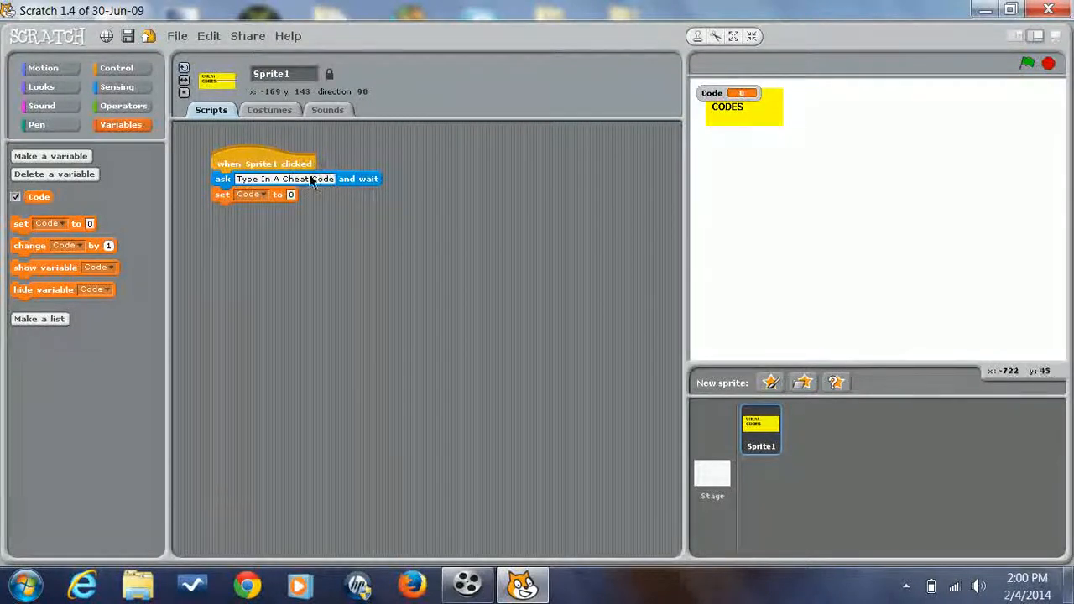
{"action": "mouse_move", "coordinate": [141, 134]}
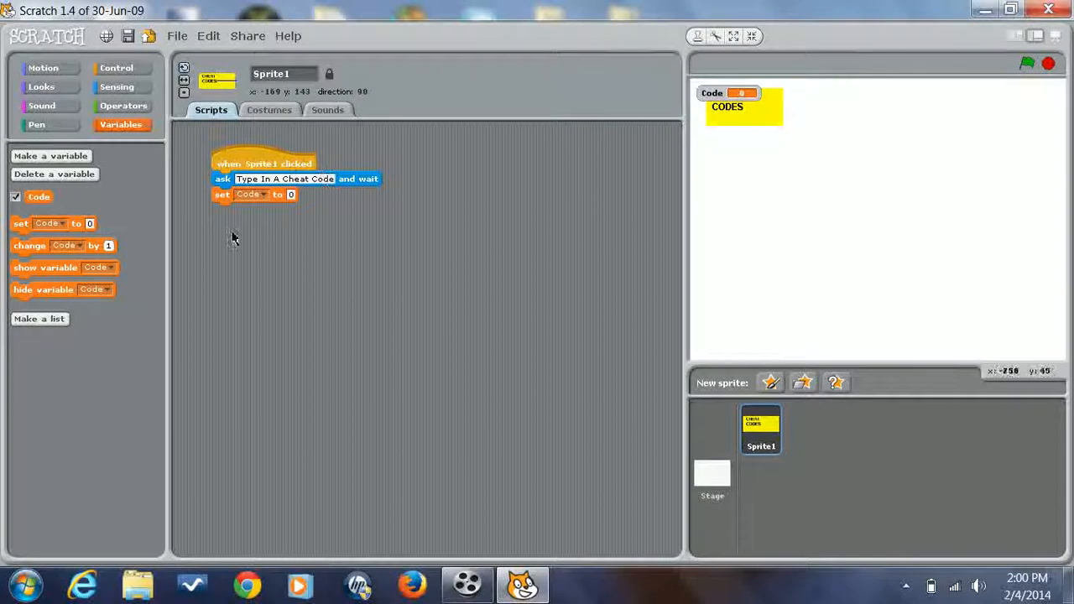
Drop the Sensing answer reporter into the 'set Code to' value slot.
{"action": "left_click", "coordinate": [123, 105]}
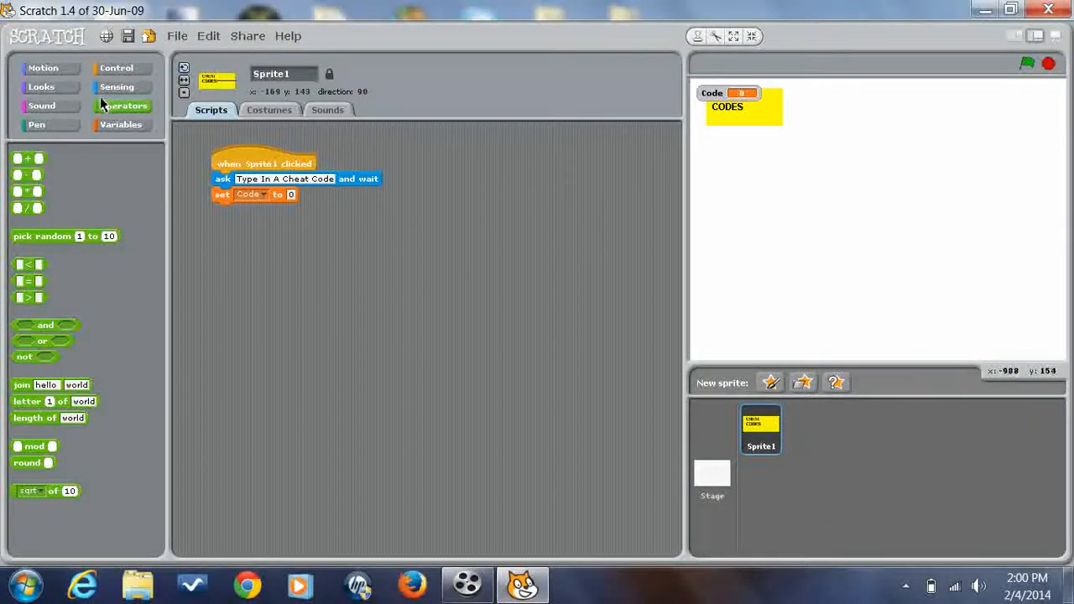
{"action": "left_click", "coordinate": [116, 86]}
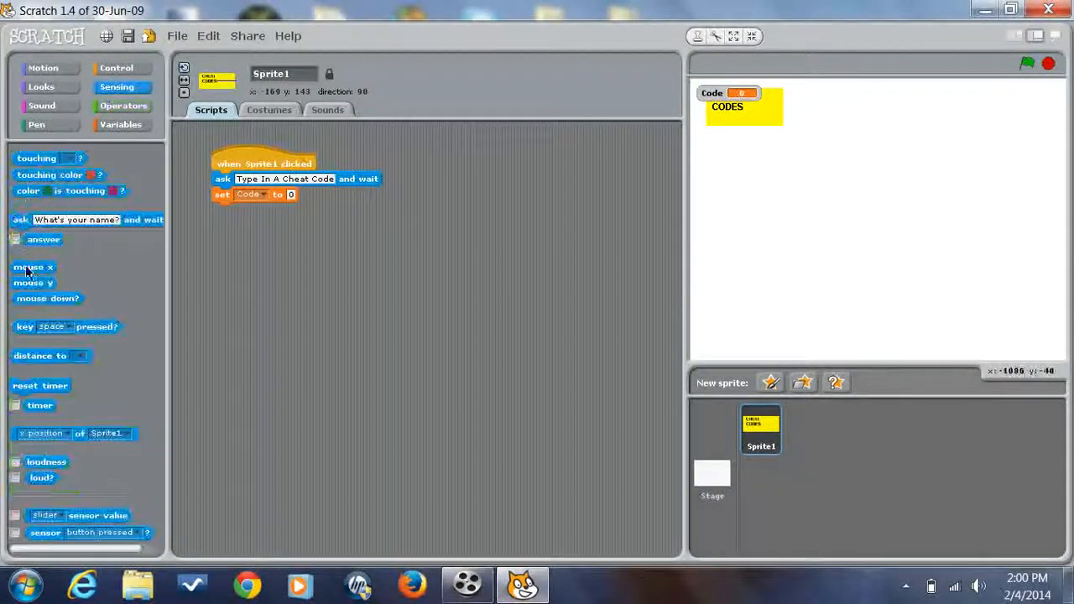
{"action": "left_click_drag", "start_coordinate": [43, 239], "coordinate": [291, 195]}
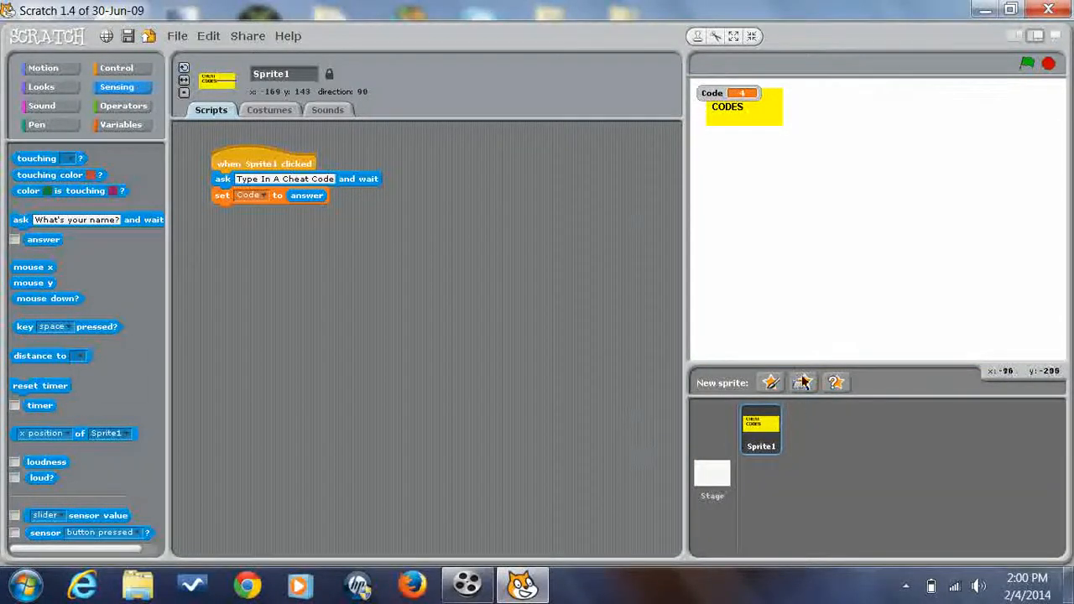
Add the cat costume from the Animals folder as a new sprite.
{"action": "left_click", "coordinate": [801, 382]}
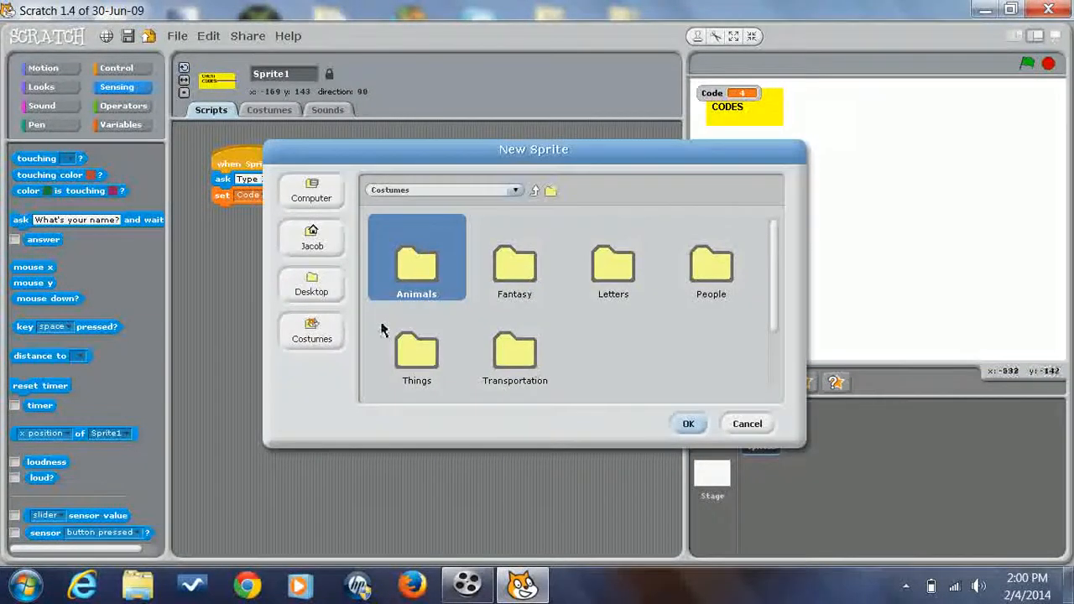
{"action": "double_click", "coordinate": [416, 260]}
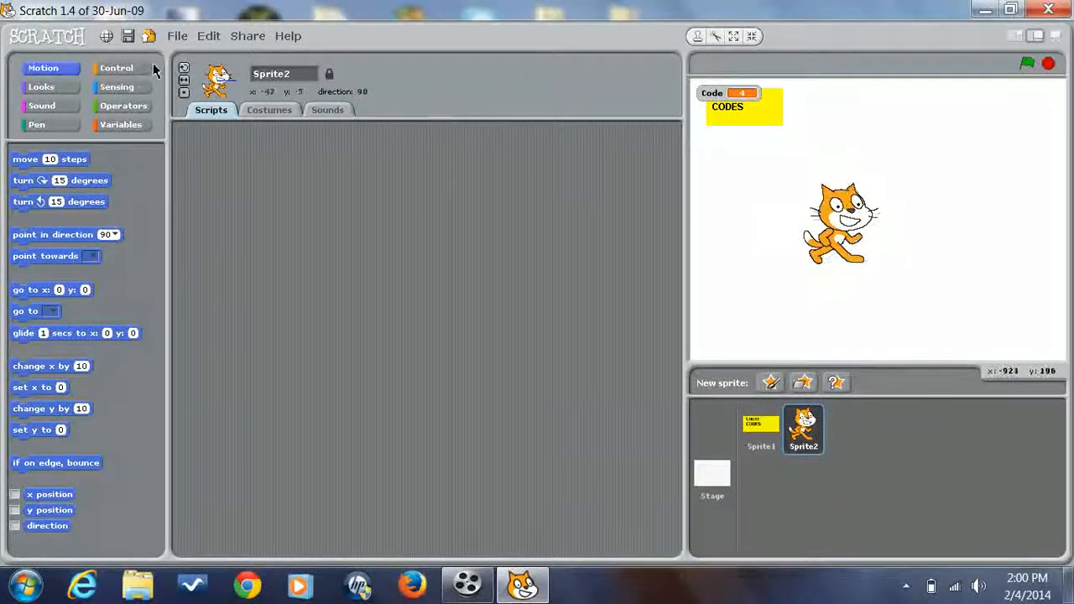
Begin the cat's script with 'when flag clicked' and a forever loop for the Code = 888 check.
{"action": "left_click", "coordinate": [116, 68]}
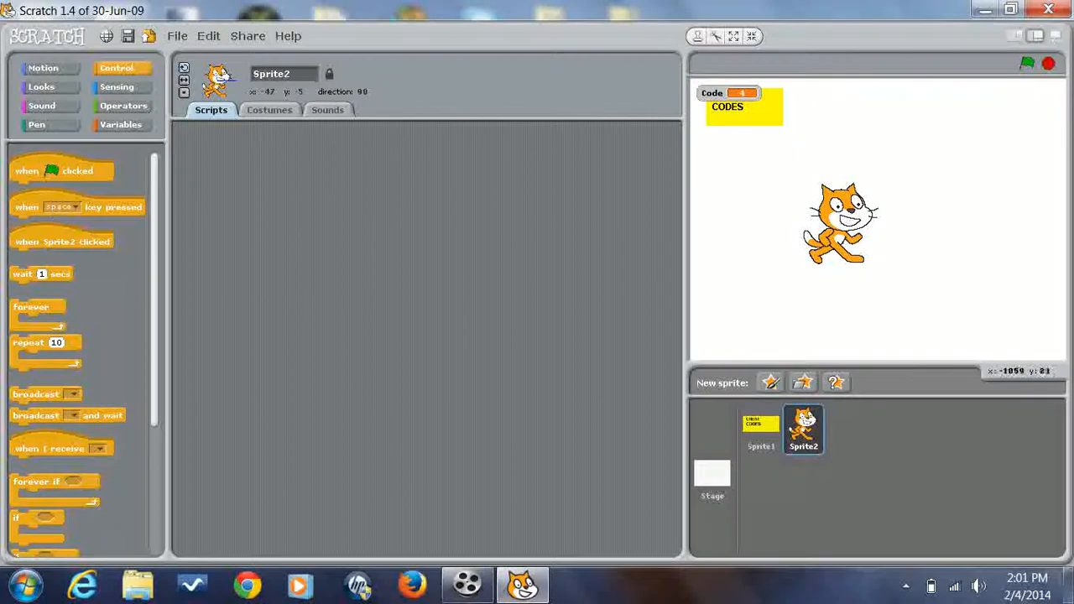
{"action": "left_click_drag", "start_coordinate": [59, 170], "coordinate": [193, 174]}
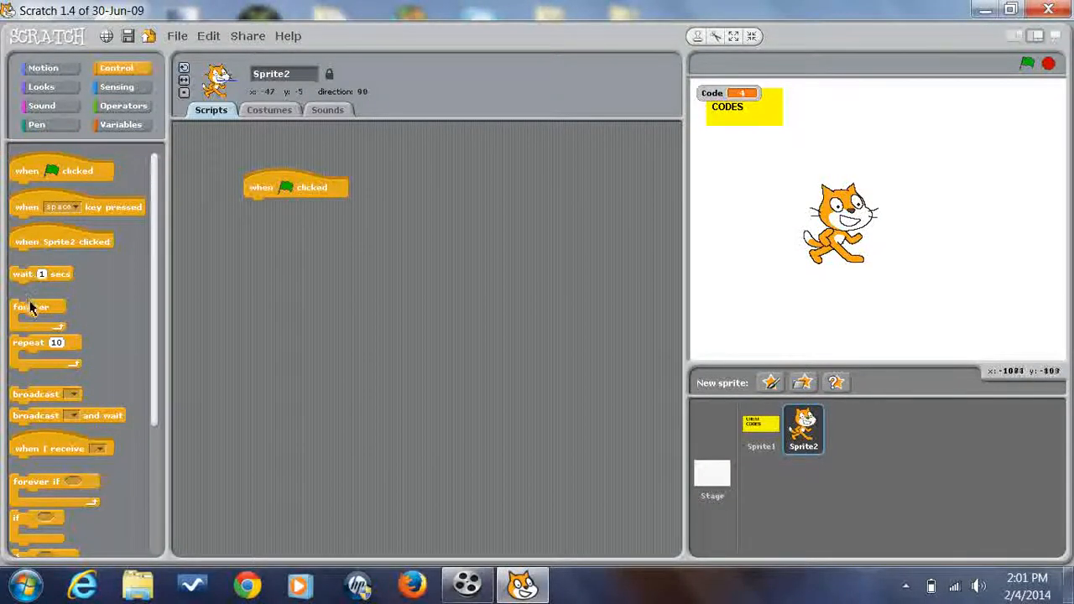
{"action": "left_click_drag", "start_coordinate": [34, 306], "coordinate": [269, 205]}
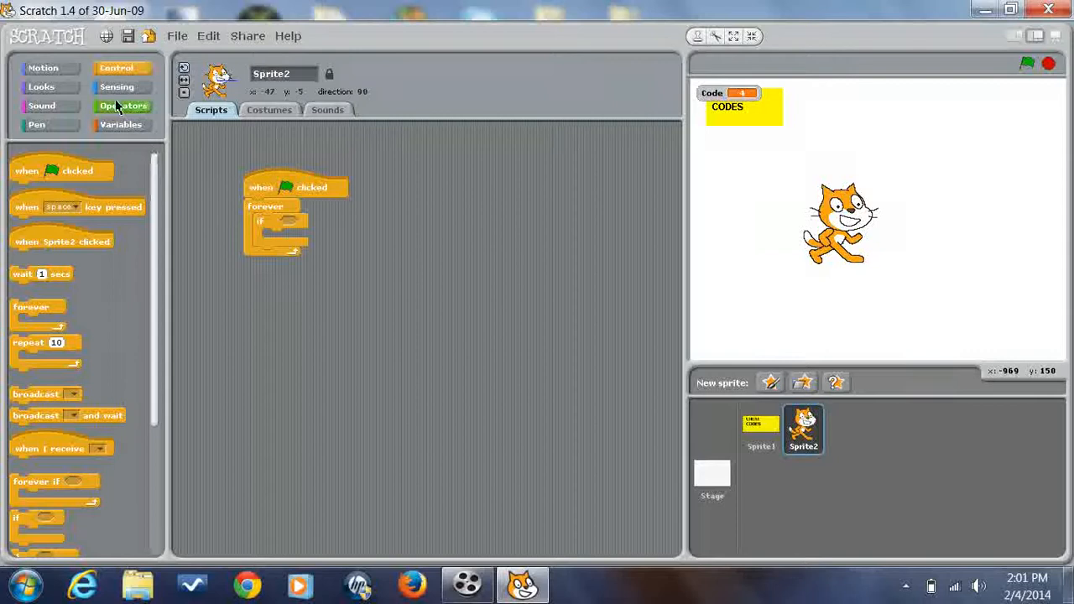
{"action": "left_click", "coordinate": [123, 105]}
{"action": "type", "text": "888"}
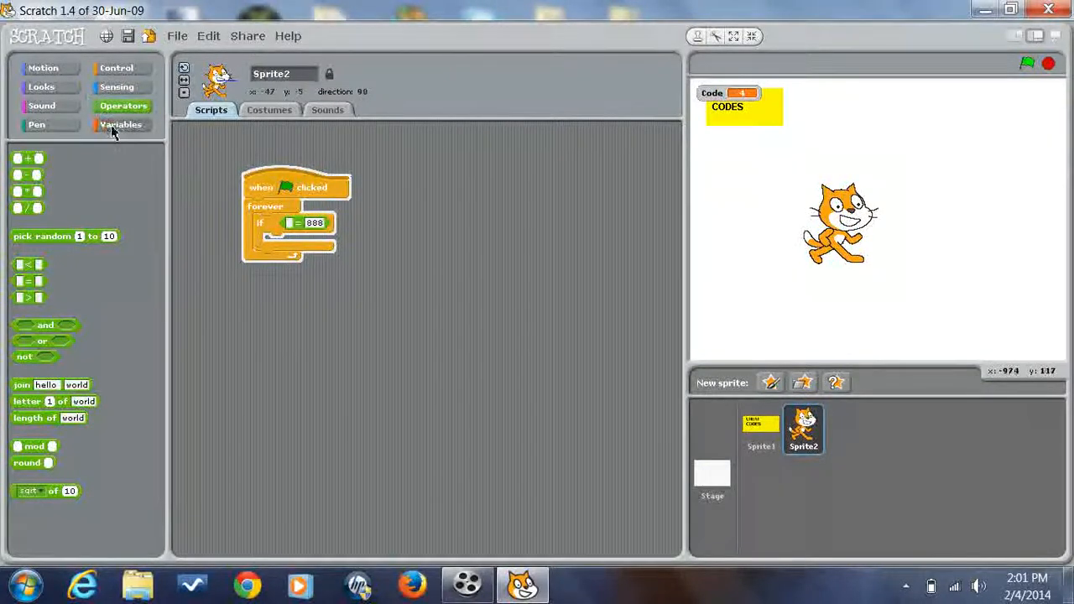
{"action": "left_click", "coordinate": [120, 124]}
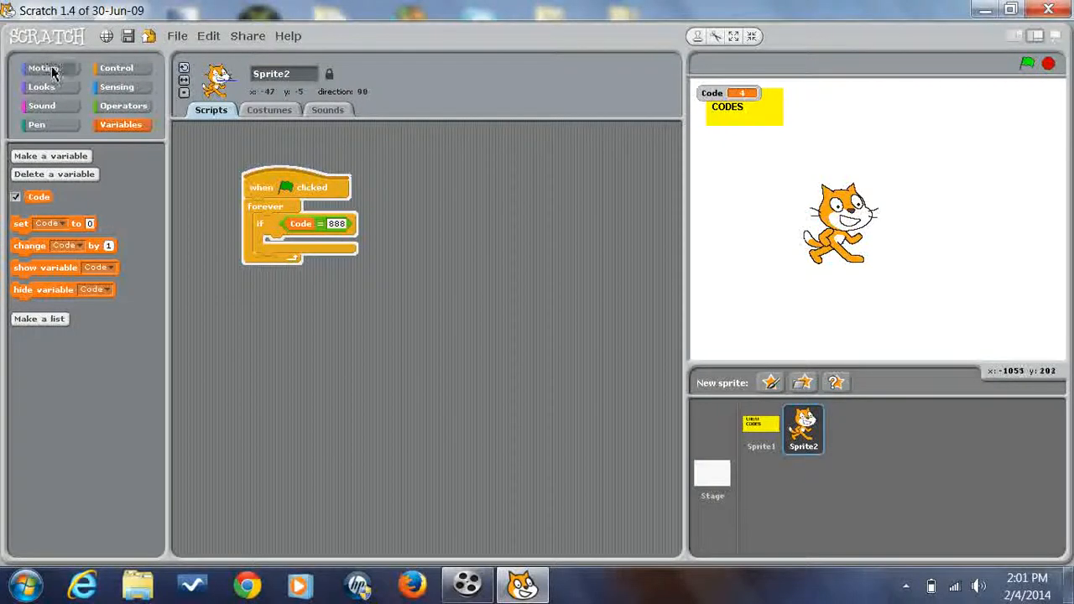
{"action": "left_click", "coordinate": [117, 67]}
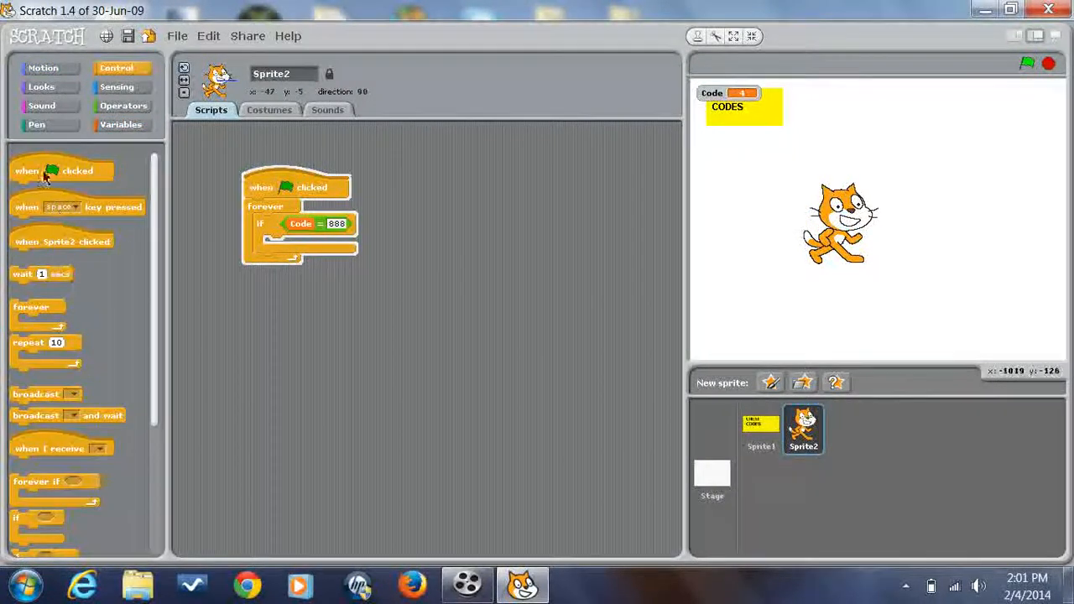
{"action": "left_click", "coordinate": [43, 68]}
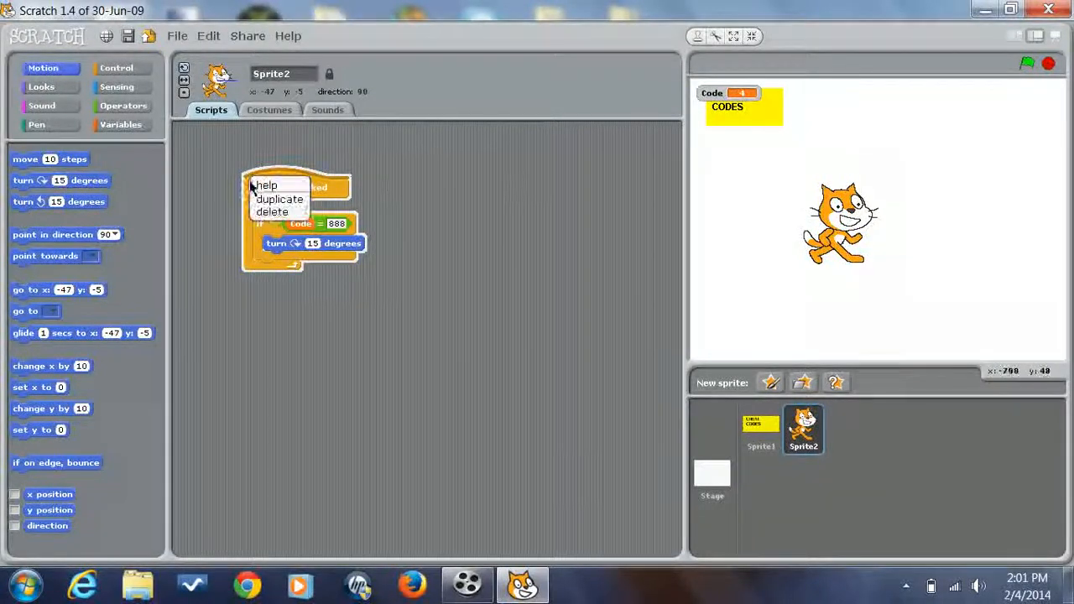
Copy the cat's script, make it point direction 90 unless Code is 888, then run.
{"action": "left_click", "coordinate": [279, 199]}
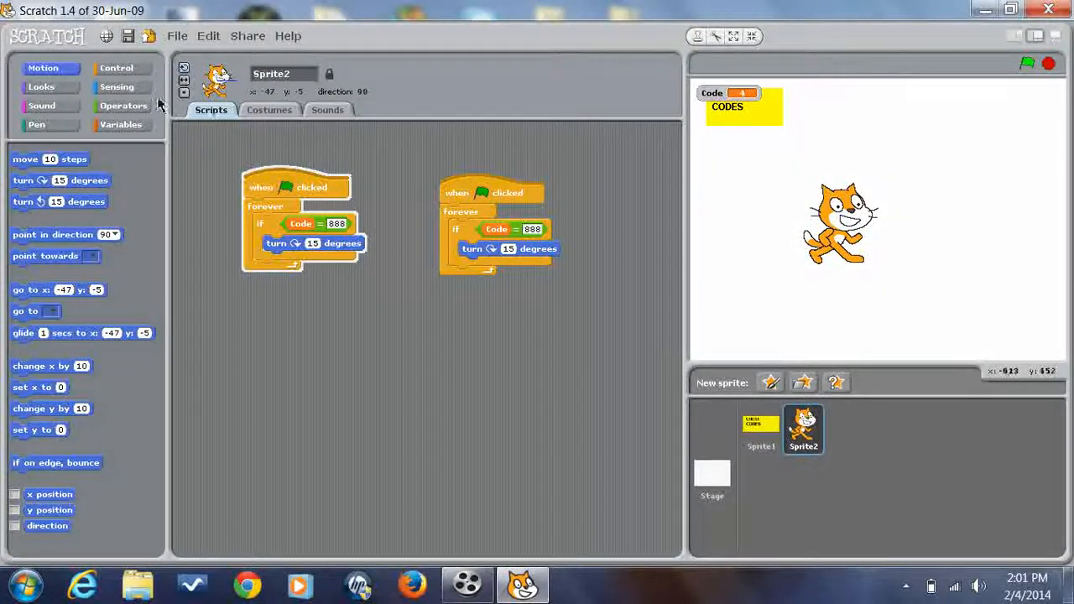
{"action": "left_click", "coordinate": [123, 105]}
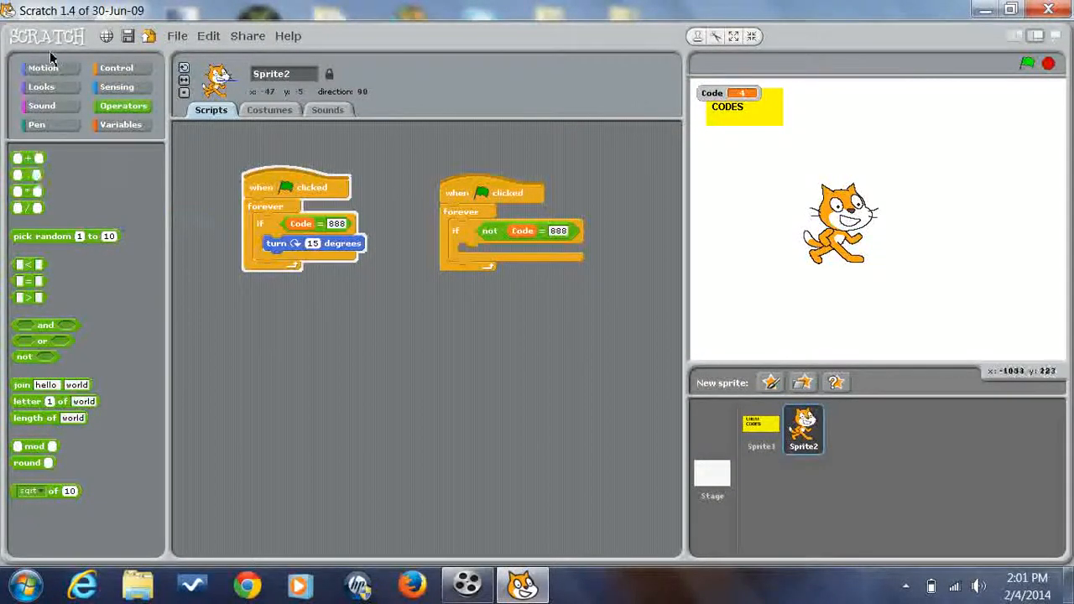
{"action": "left_click", "coordinate": [43, 67]}
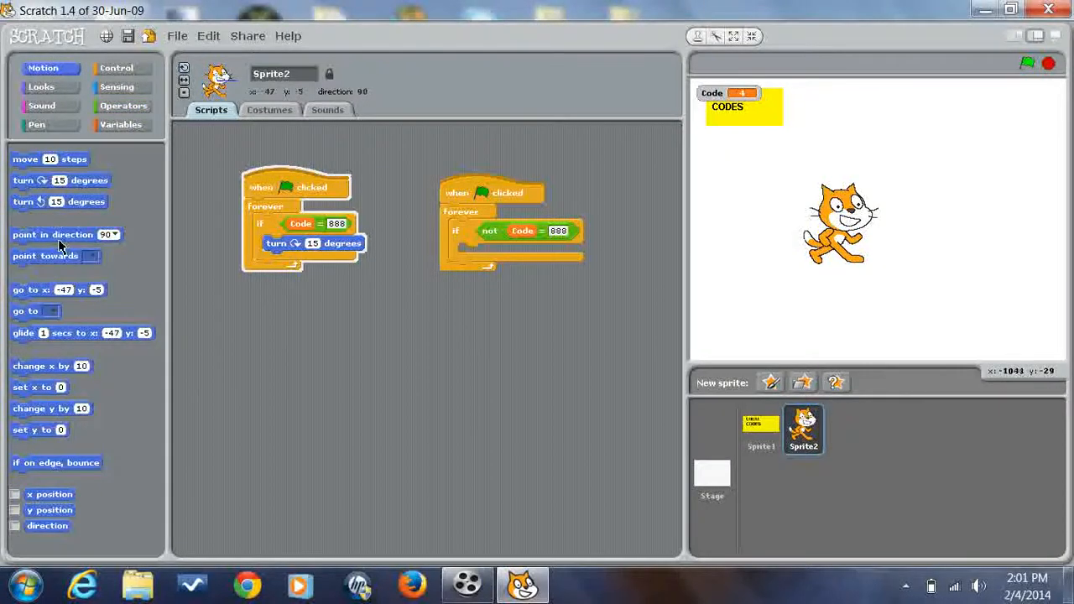
{"action": "left_click_drag", "start_coordinate": [53, 234], "coordinate": [516, 269]}
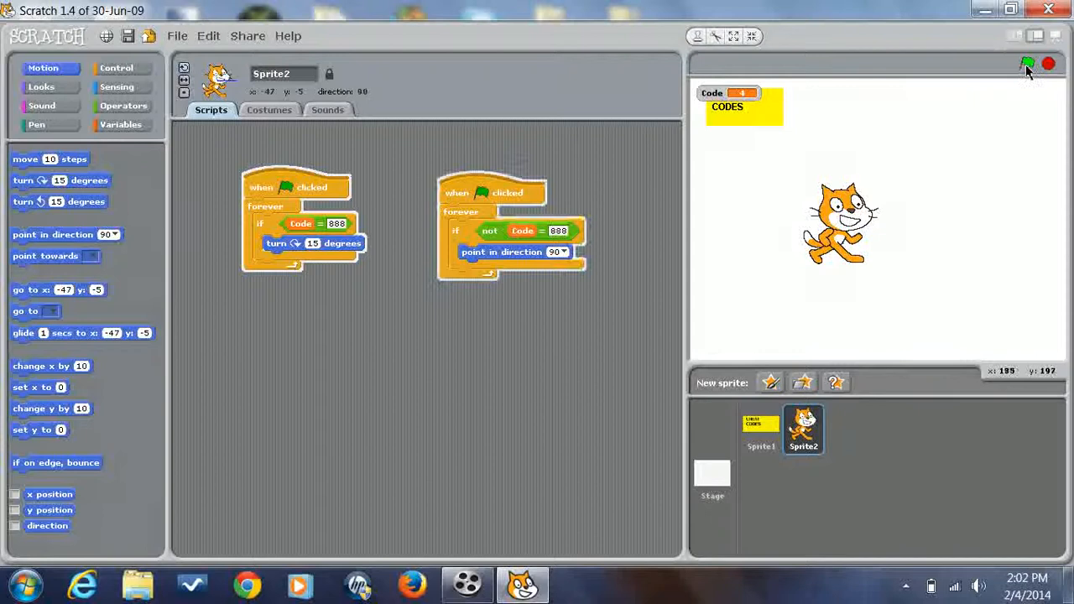
{"action": "left_click", "coordinate": [1026, 63]}
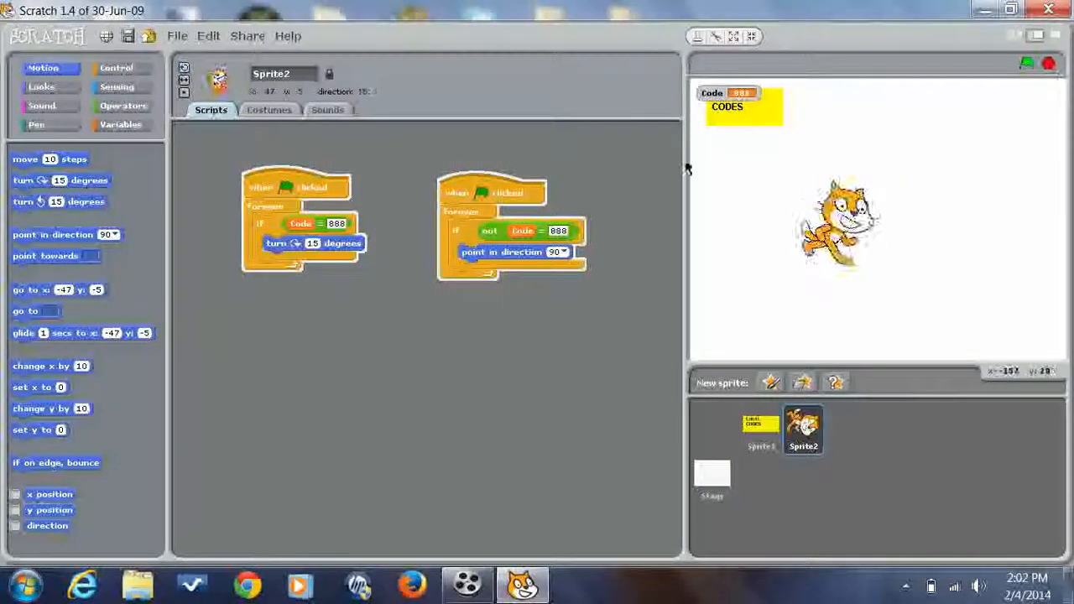
Hide the Code variable monitor from the stage and begin a 'when space key pressed' script.
{"action": "right_click", "coordinate": [839, 226]}
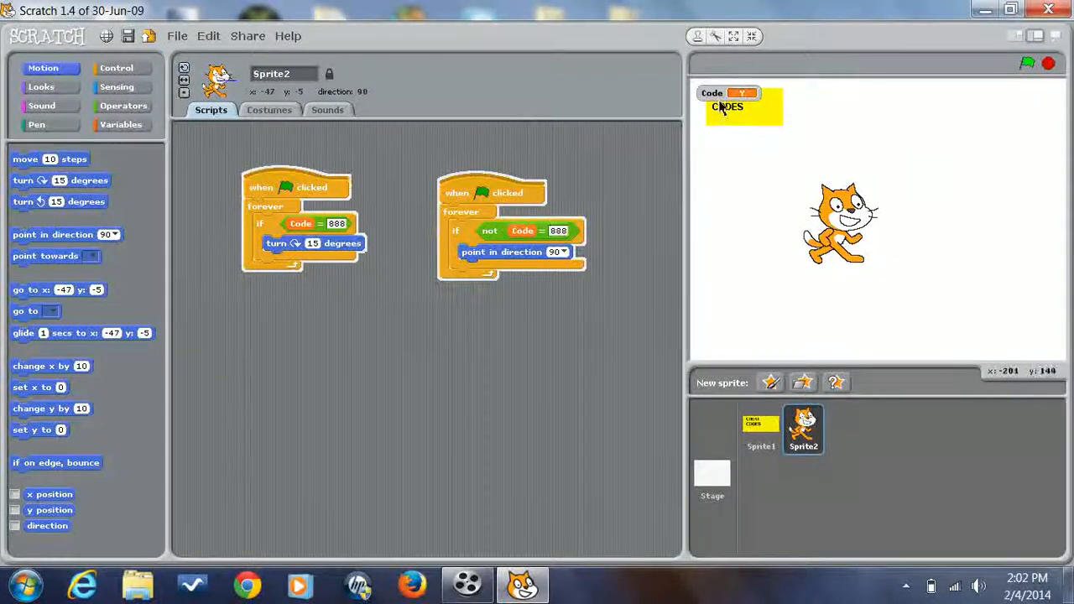
{"action": "right_click", "coordinate": [735, 100]}
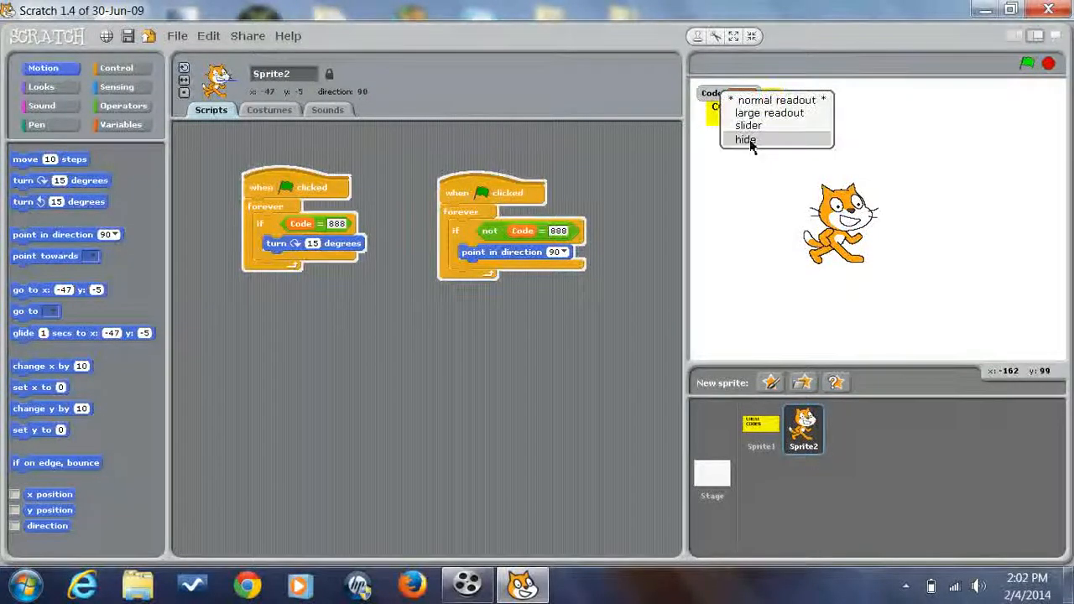
{"action": "left_click", "coordinate": [745, 139]}
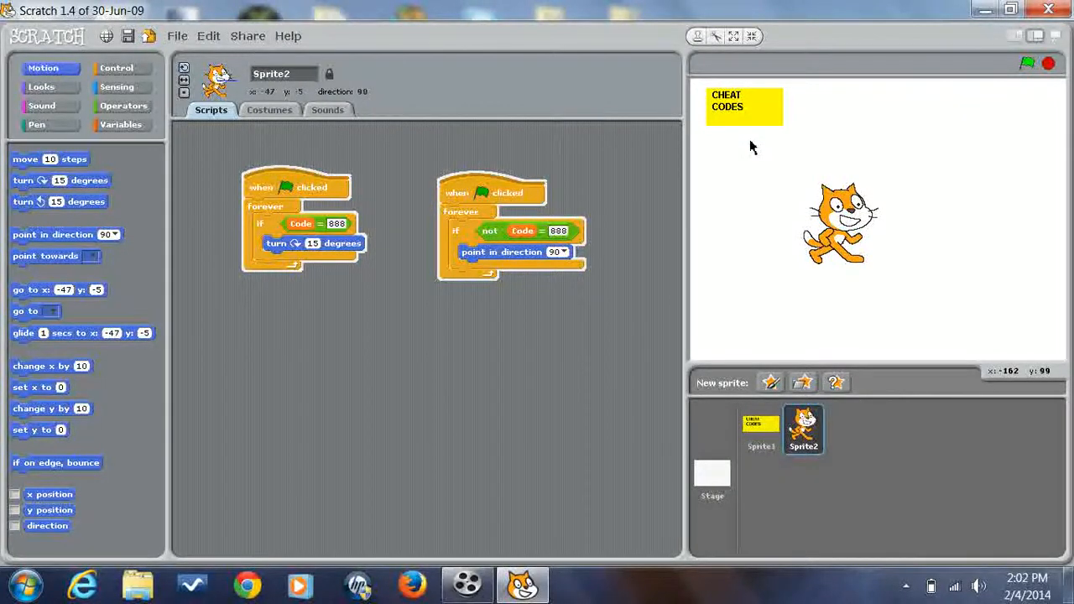
{"action": "left_click", "coordinate": [116, 67]}
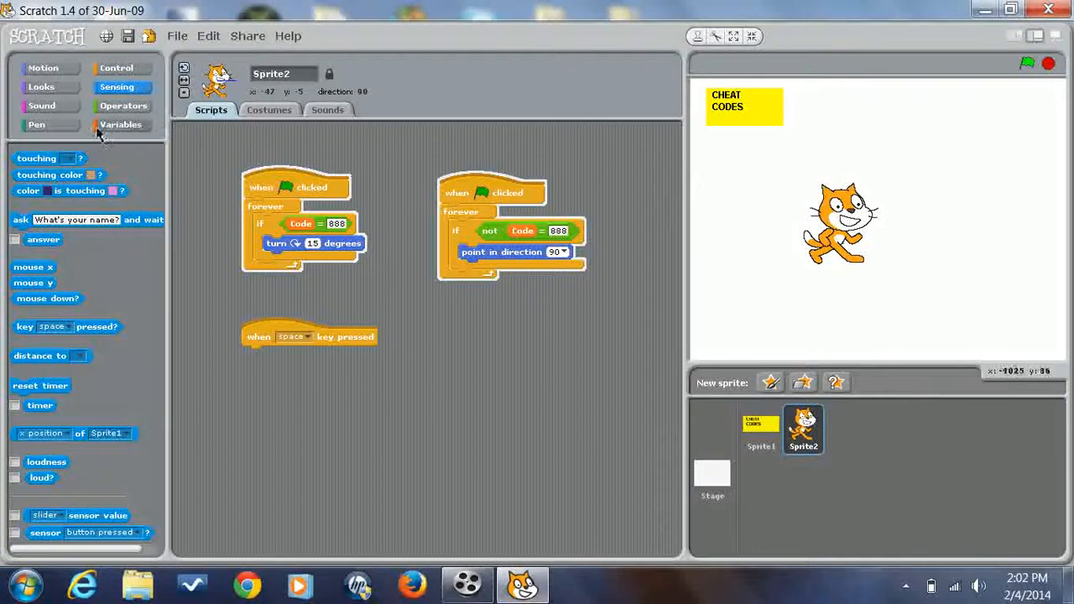
Add an if block holding an 'and' condition to the space-key script.
{"action": "left_click", "coordinate": [116, 67]}
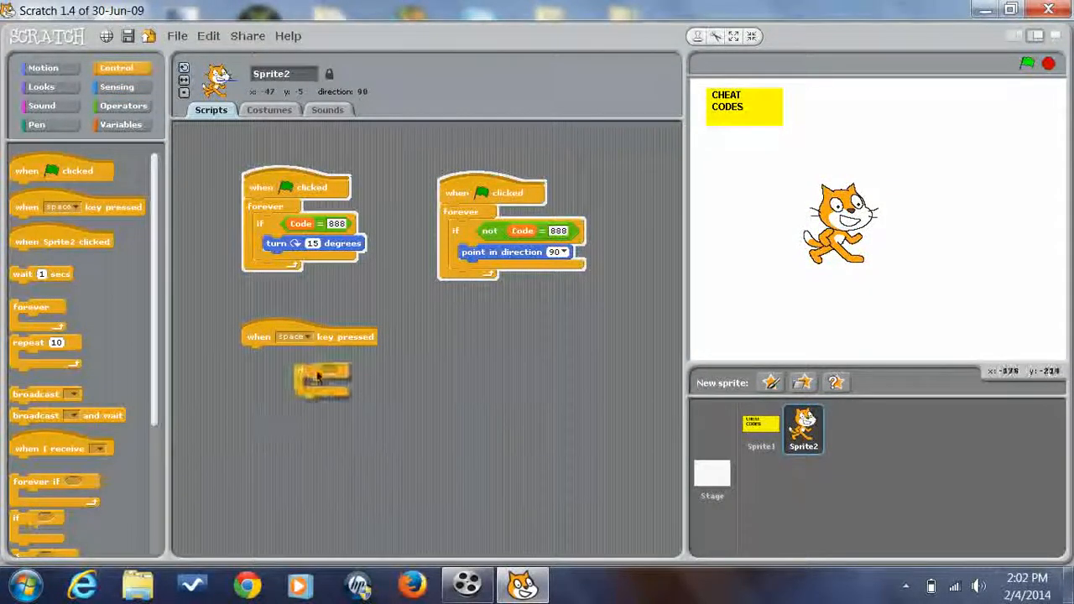
{"action": "left_click", "coordinate": [123, 105]}
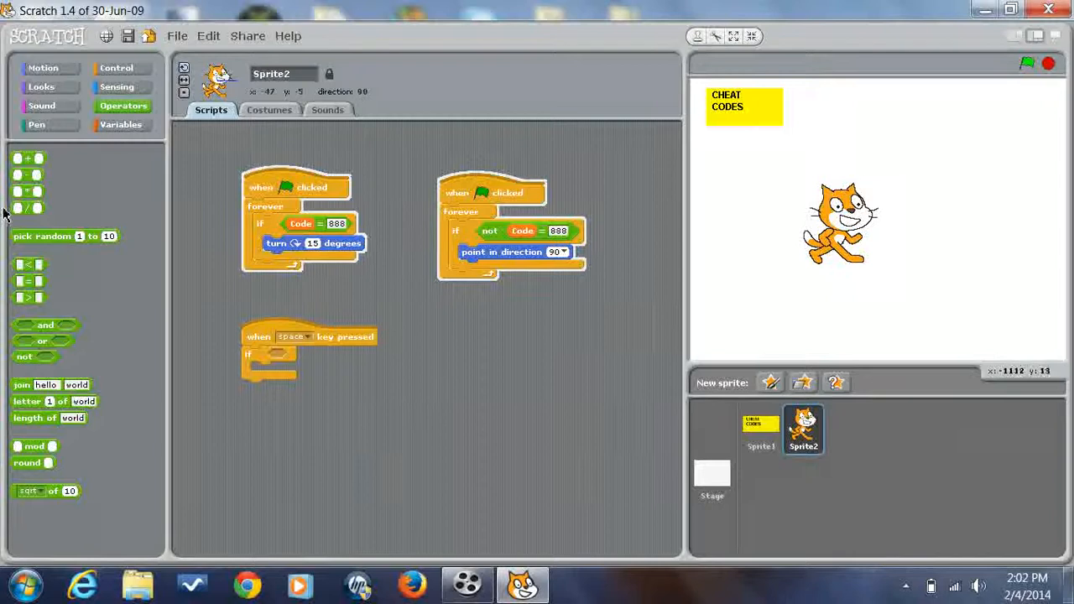
{"action": "left_click", "coordinate": [116, 86]}
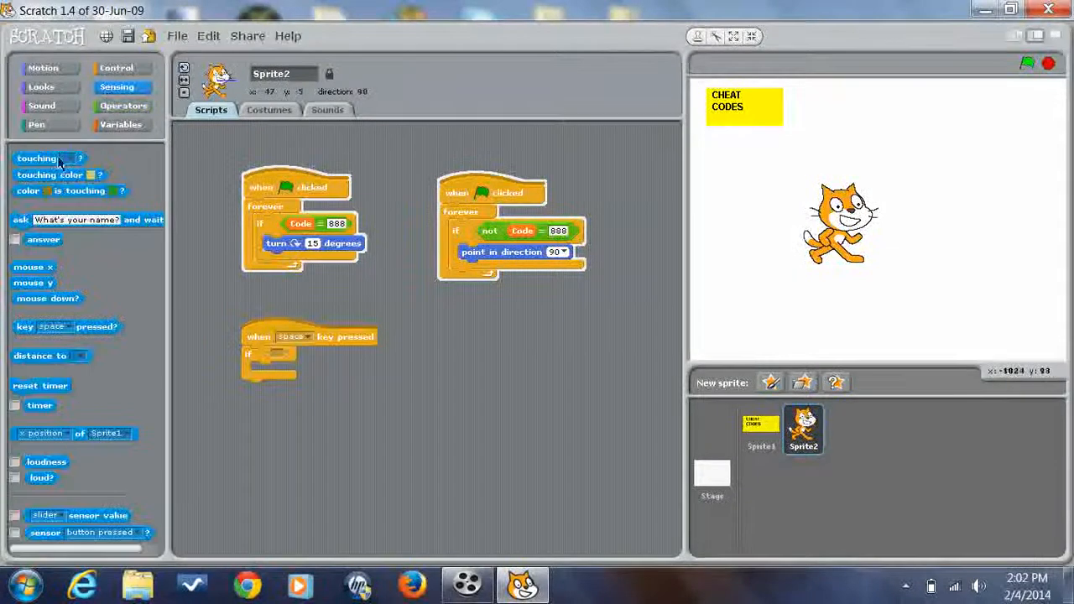
{"action": "left_click", "coordinate": [123, 105]}
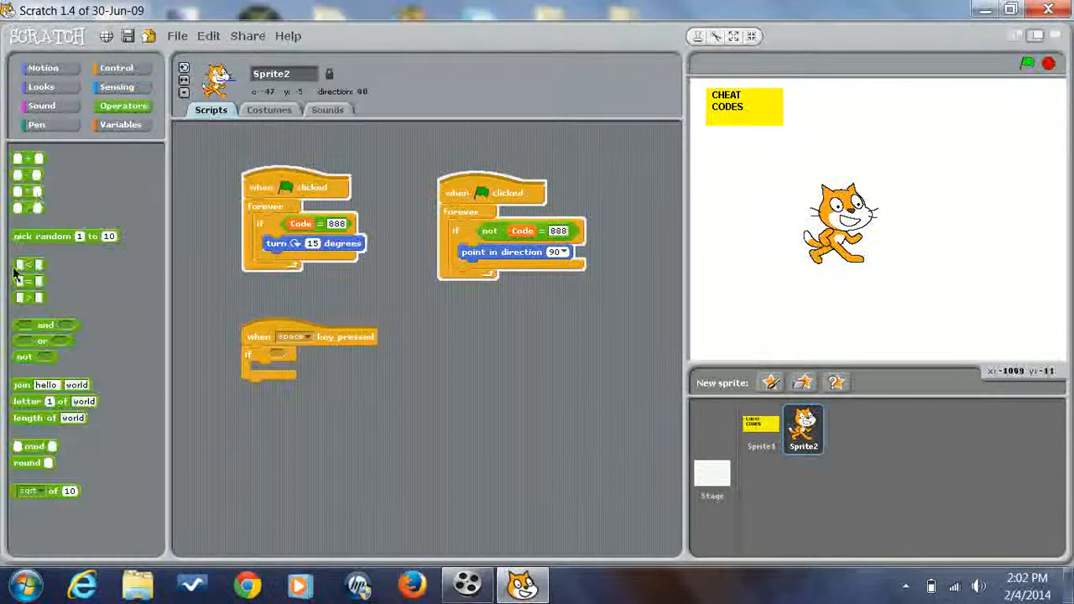
{"action": "left_click_drag", "start_coordinate": [42, 325], "coordinate": [302, 355]}
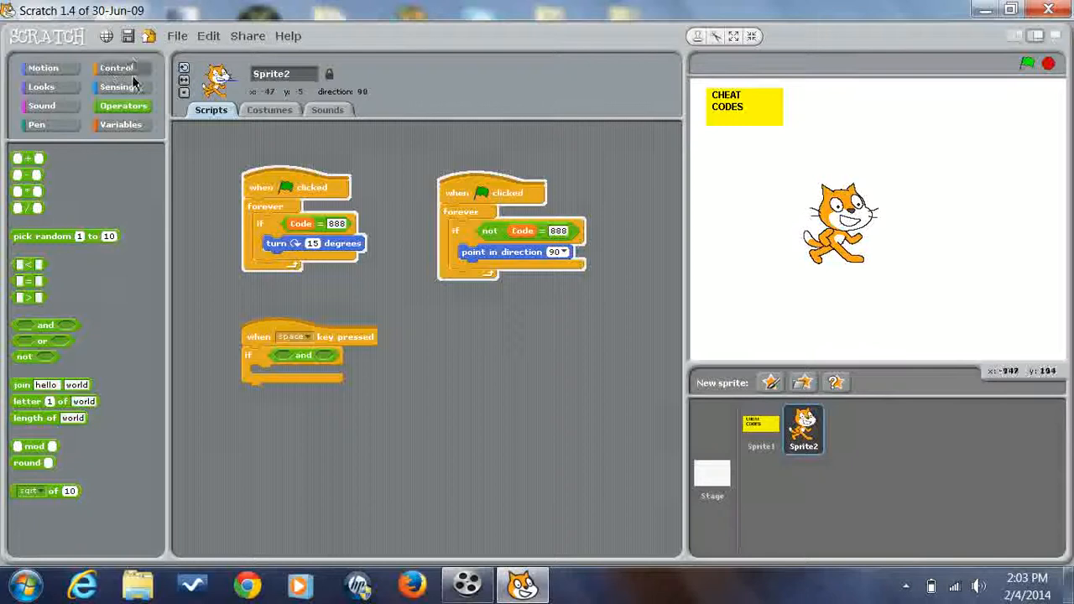
Put a 'key pressed?' check into the and, then fetch 'change color effect by 25' from Looks.
{"action": "left_click", "coordinate": [116, 86]}
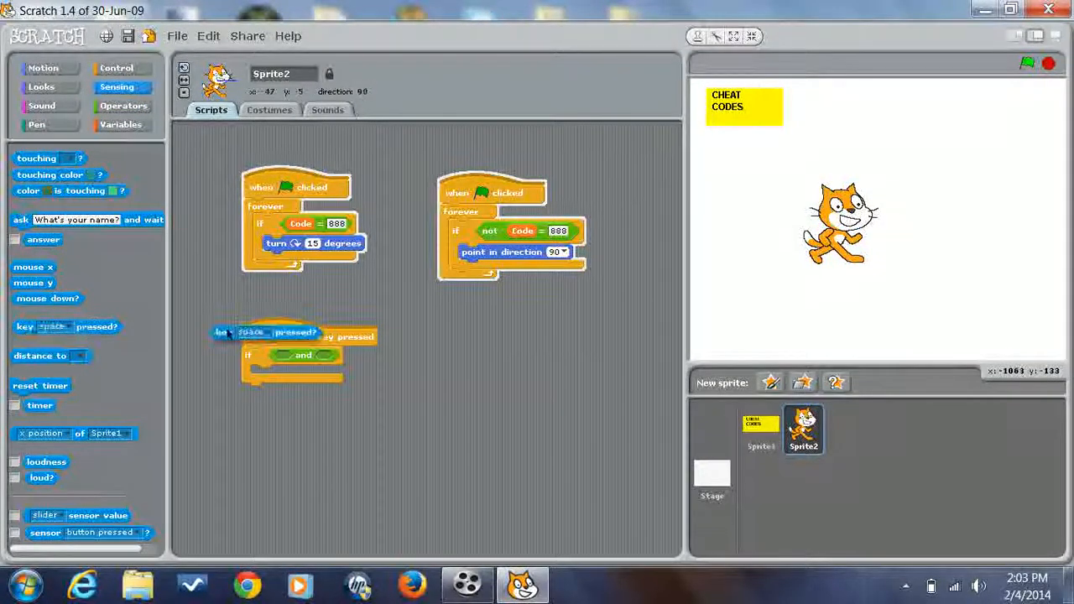
{"action": "left_click", "coordinate": [323, 335]}
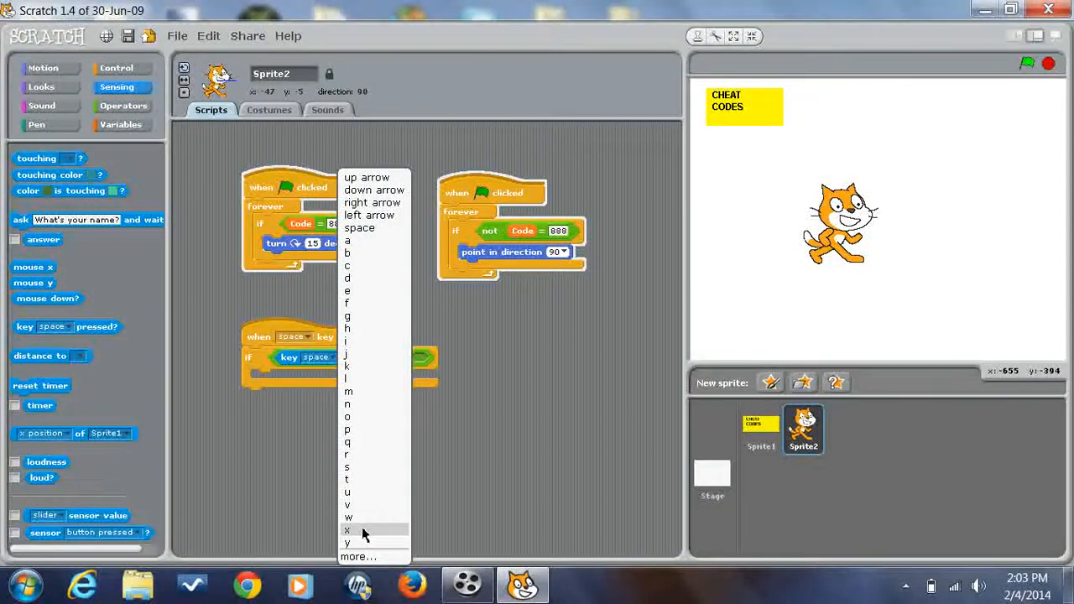
{"action": "mouse_move", "coordinate": [390, 237]}
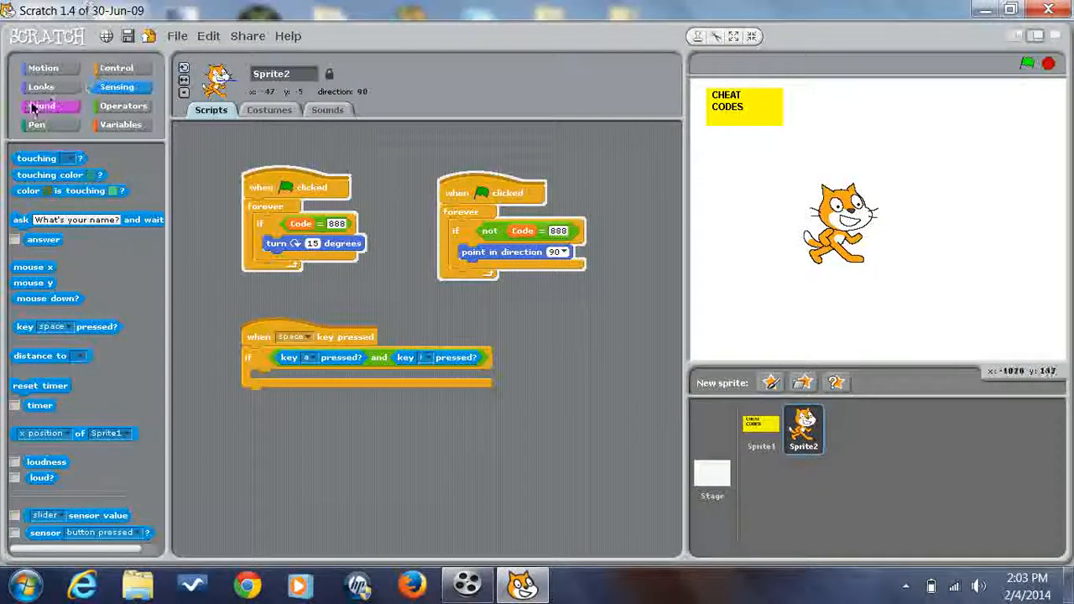
{"action": "left_click", "coordinate": [41, 86]}
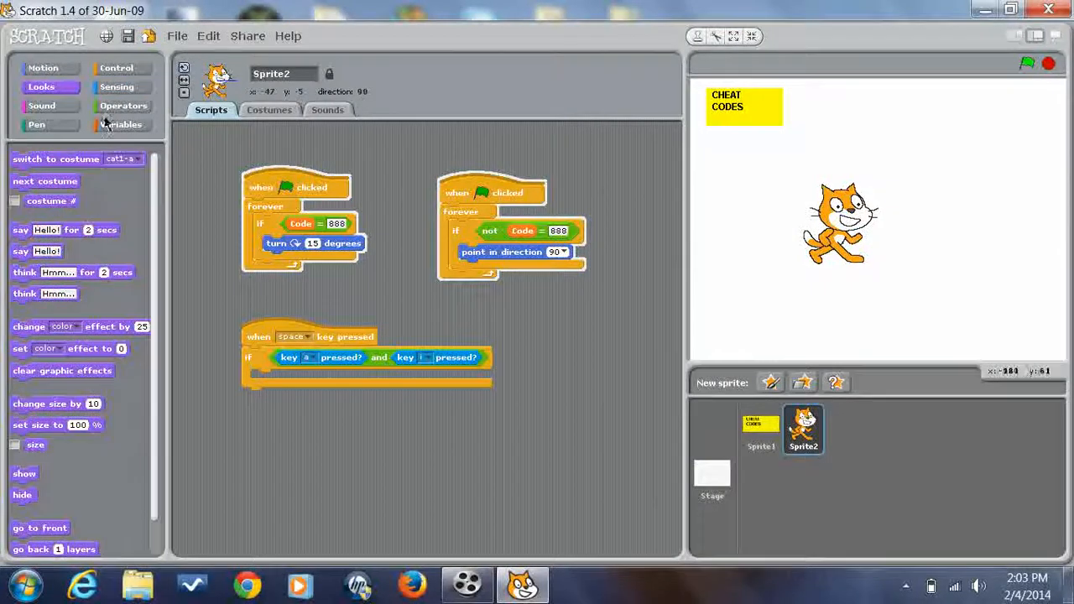
{"action": "left_click", "coordinate": [43, 67]}
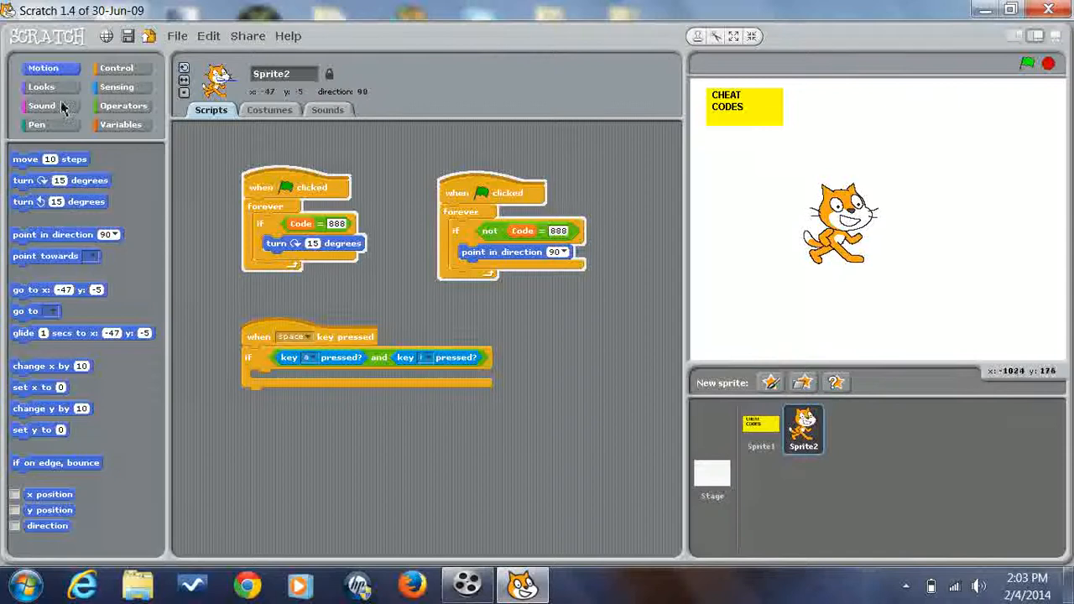
{"action": "left_click", "coordinate": [41, 86]}
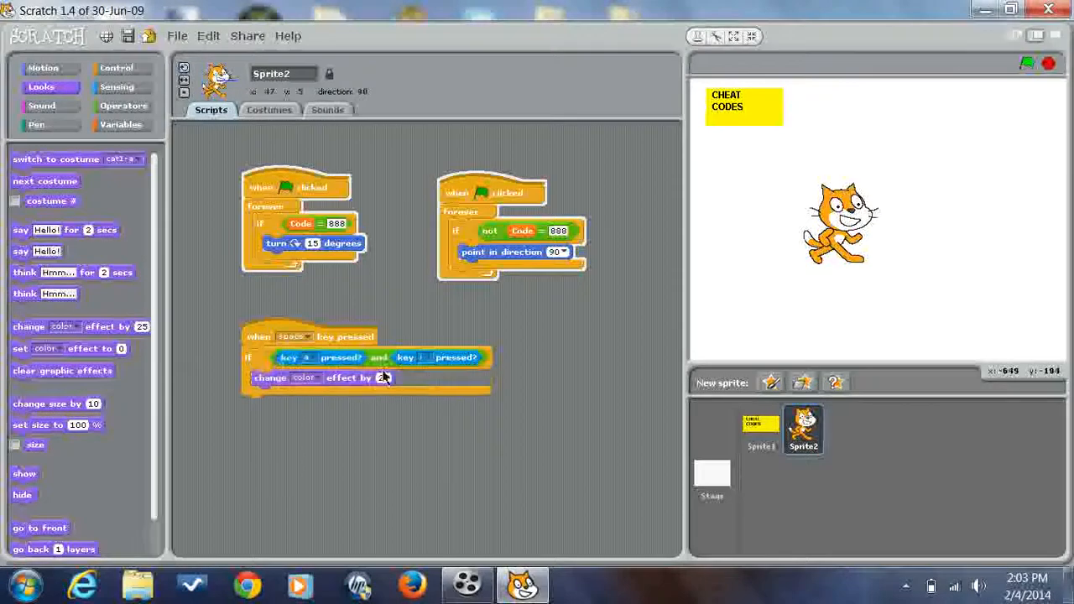
Wrap the colour change in 'repeat 20' and add 'set color effect to 0' under the hat.
{"action": "left_click", "coordinate": [116, 67]}
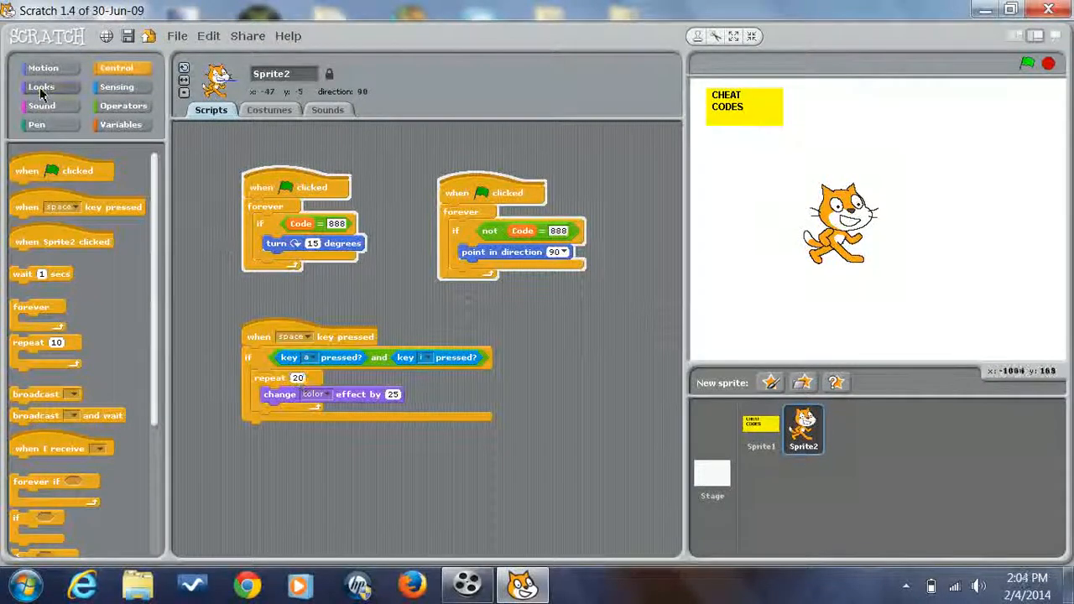
{"action": "left_click", "coordinate": [41, 86]}
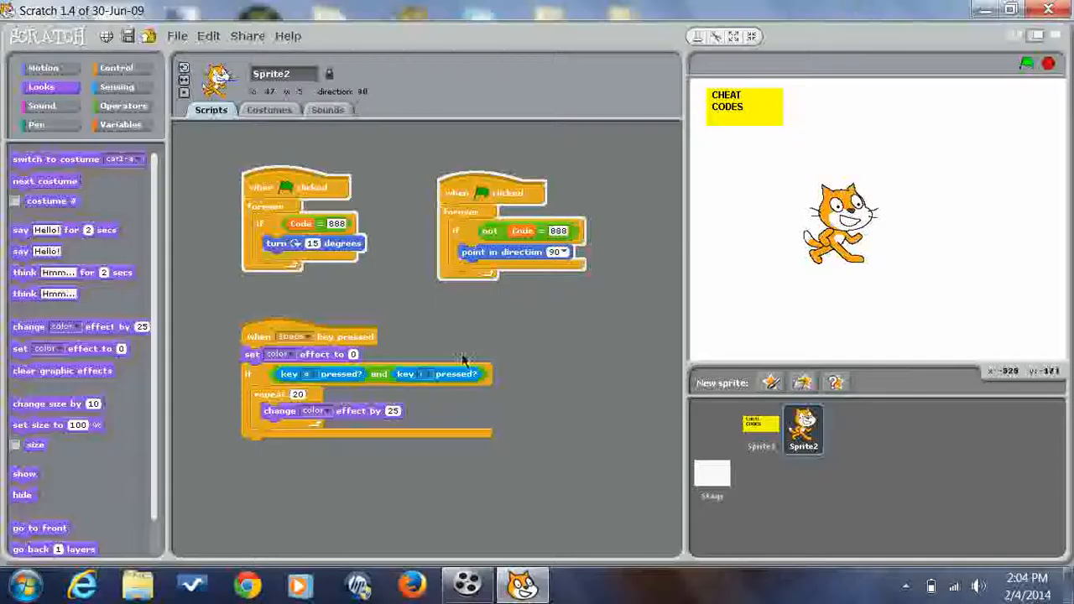
{"action": "mouse_move", "coordinate": [352, 342]}
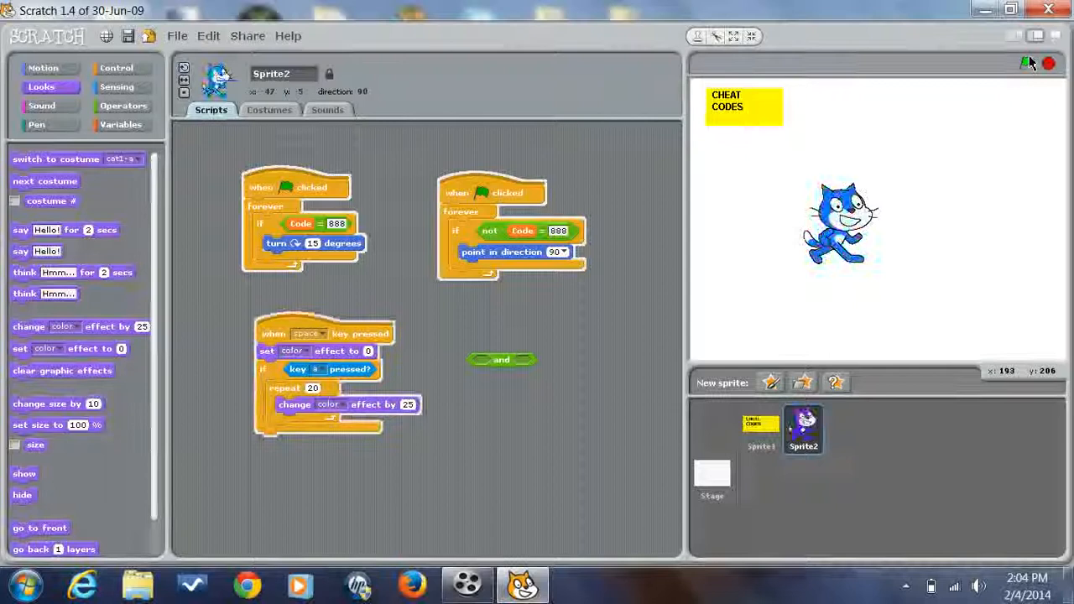
Run the project with the if checking only key a, turning the cat blue.
{"action": "left_click", "coordinate": [117, 86]}
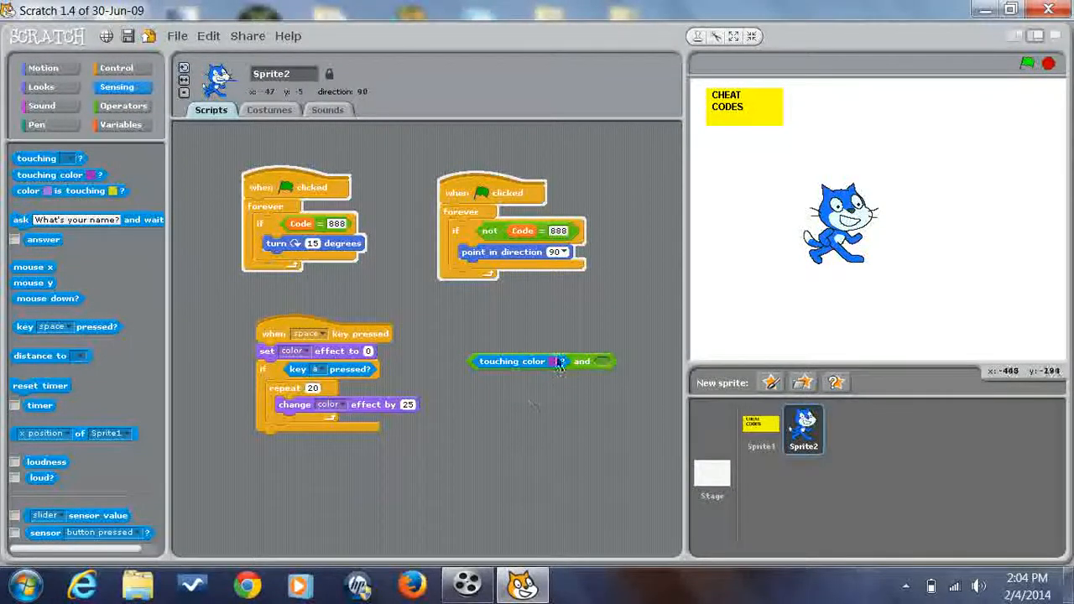
{"action": "mouse_move", "coordinate": [568, 387]}
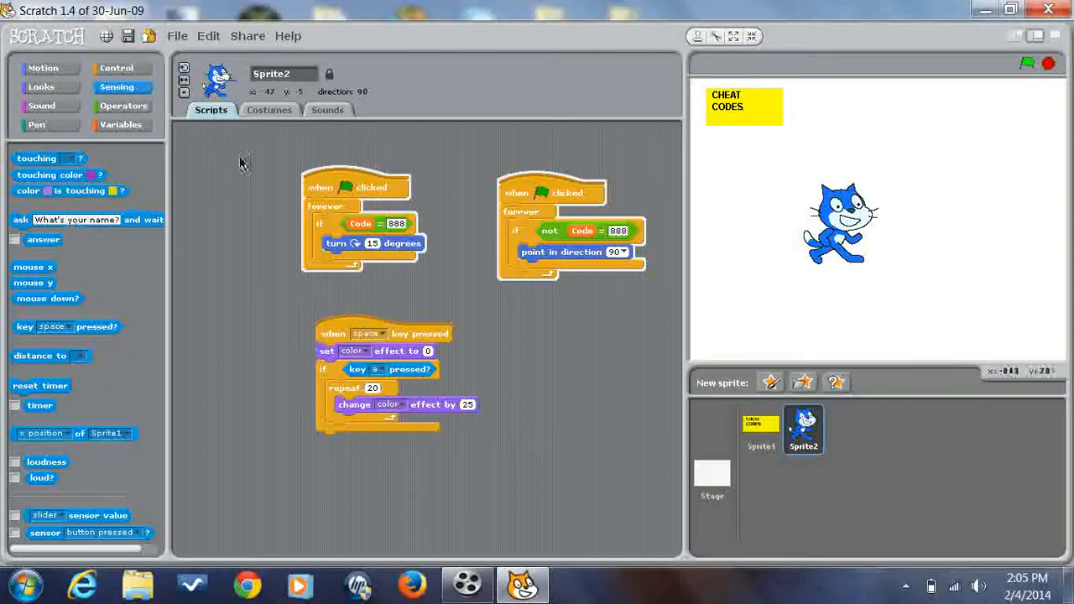
View the cat's costumes, return to its scripts, and stop the screen recording.
{"action": "left_click", "coordinate": [269, 110]}
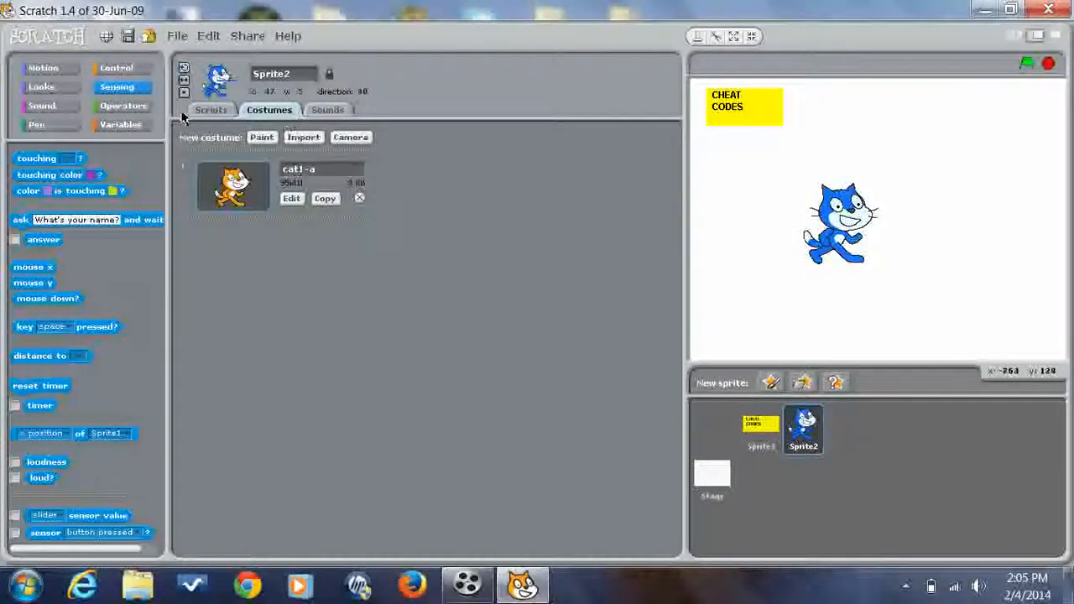
{"action": "left_click", "coordinate": [211, 110]}
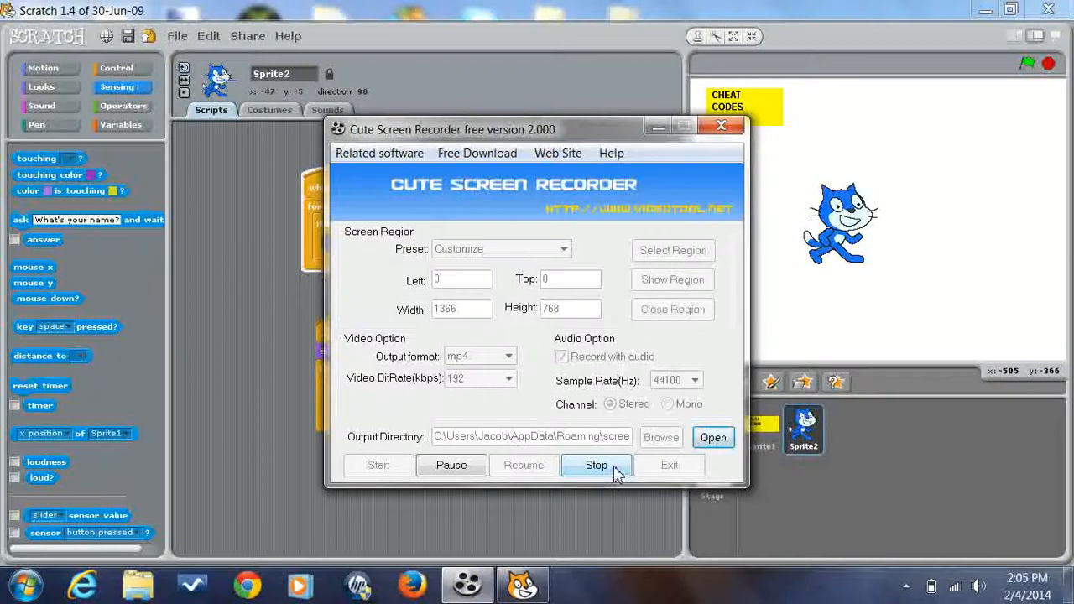
{"action": "left_click", "coordinate": [597, 465]}
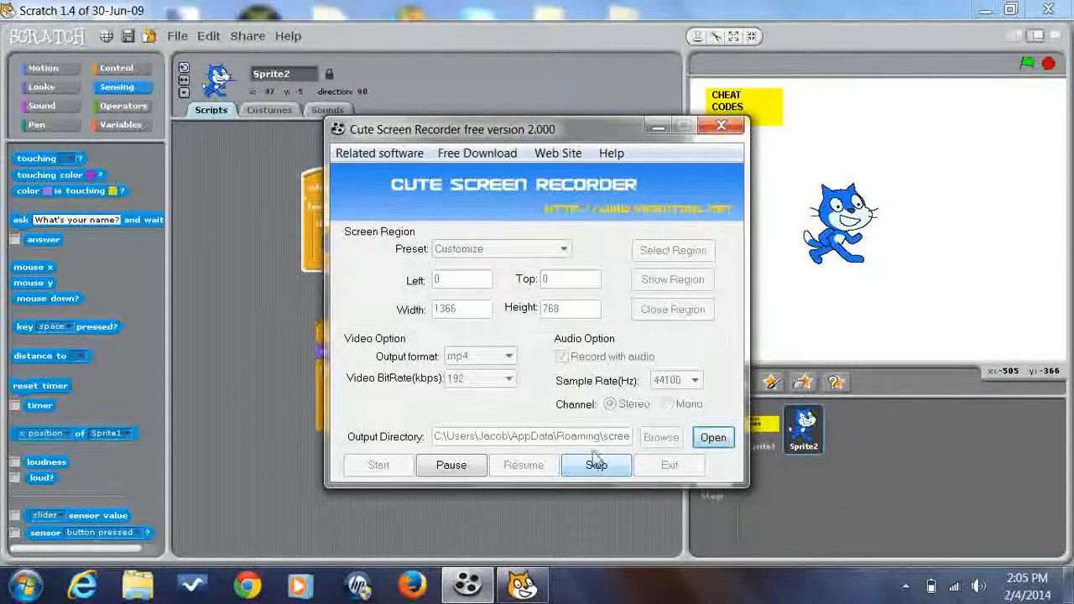
{"action": "left_click", "coordinate": [596, 465]}
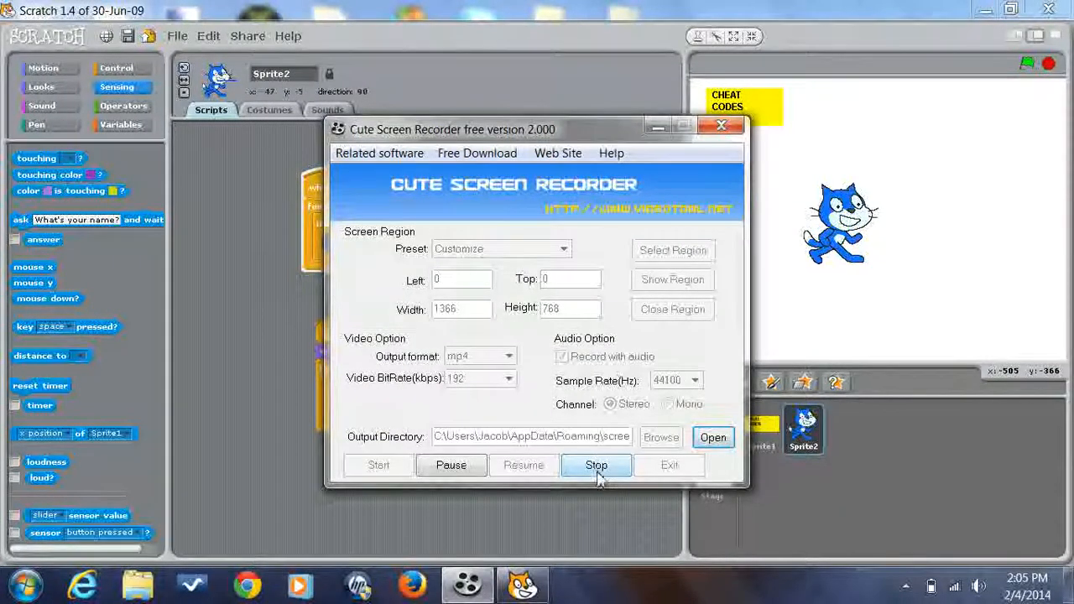